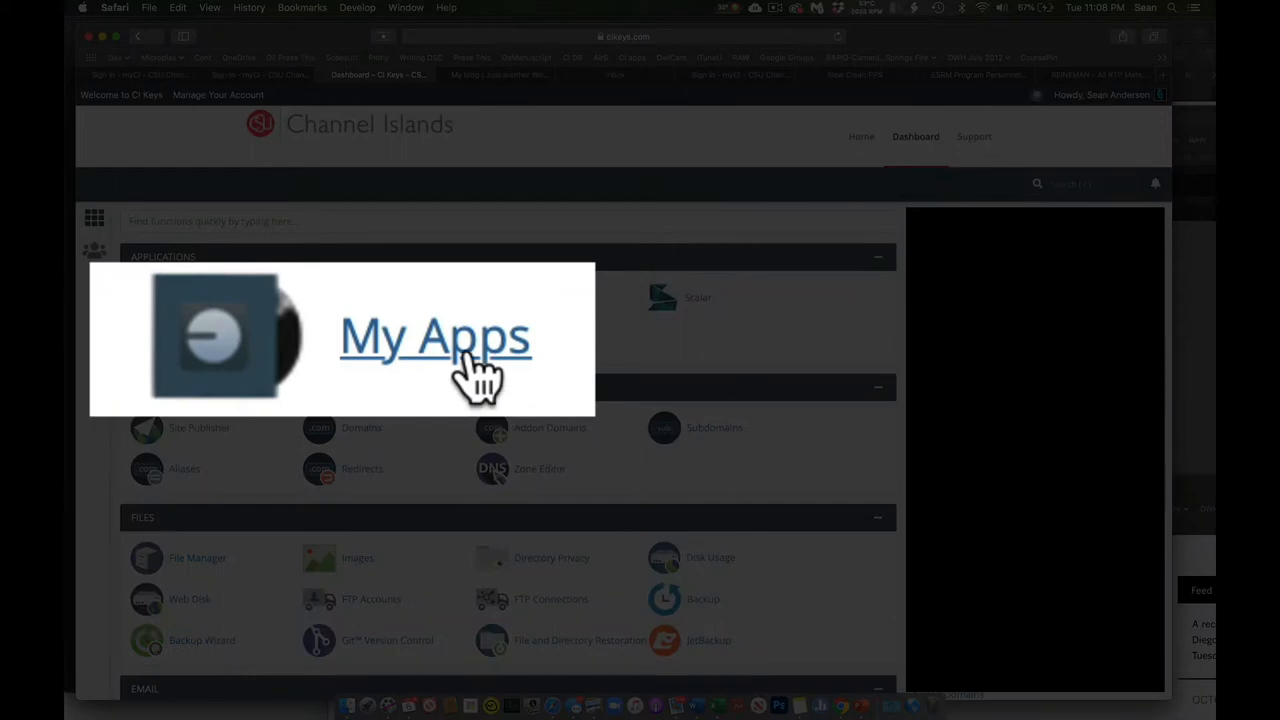
Show My Apps and locate the My blog (2) entry with its capstonetest2020 wp-admin link.
left_click(436, 336)
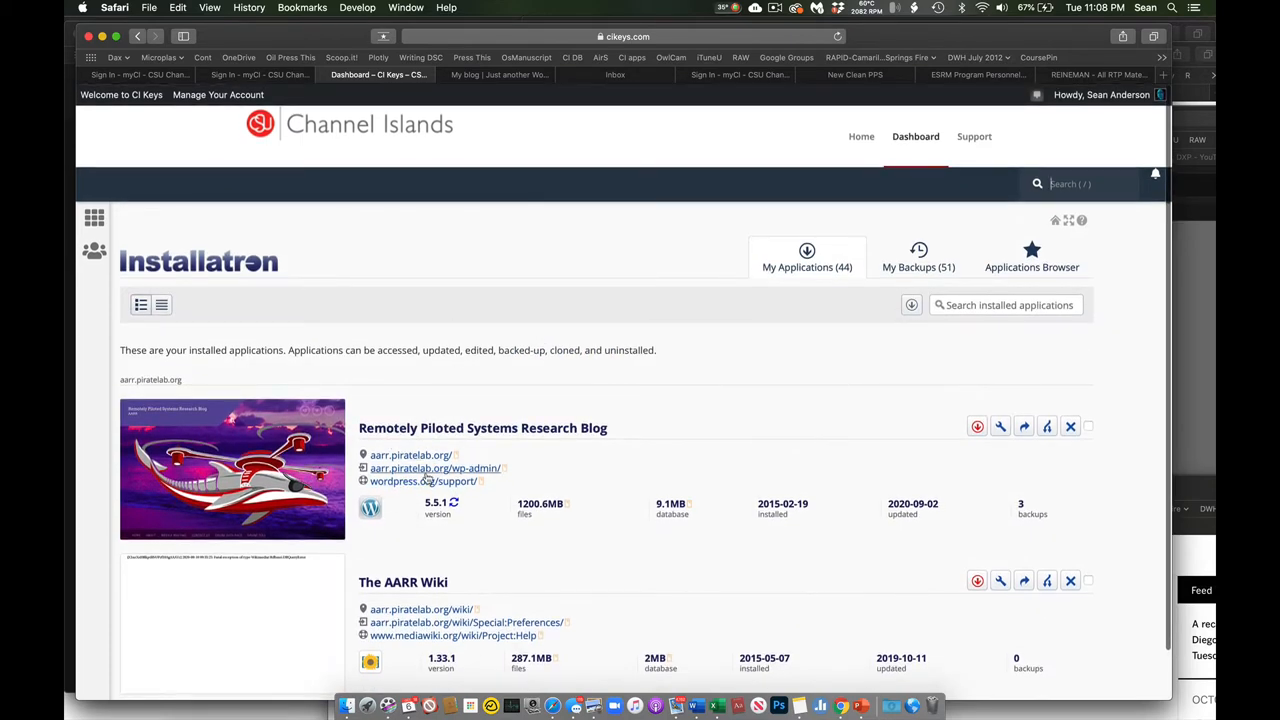
scroll("down", 3)
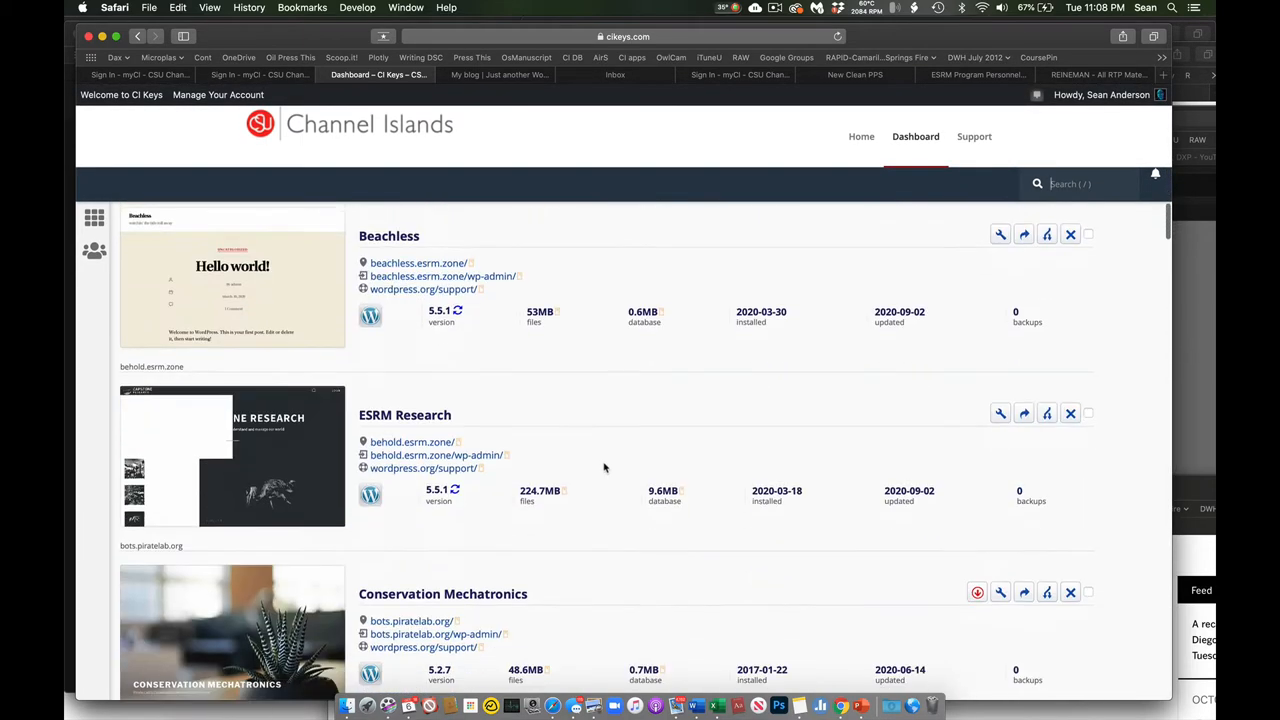
scroll("down", 3)
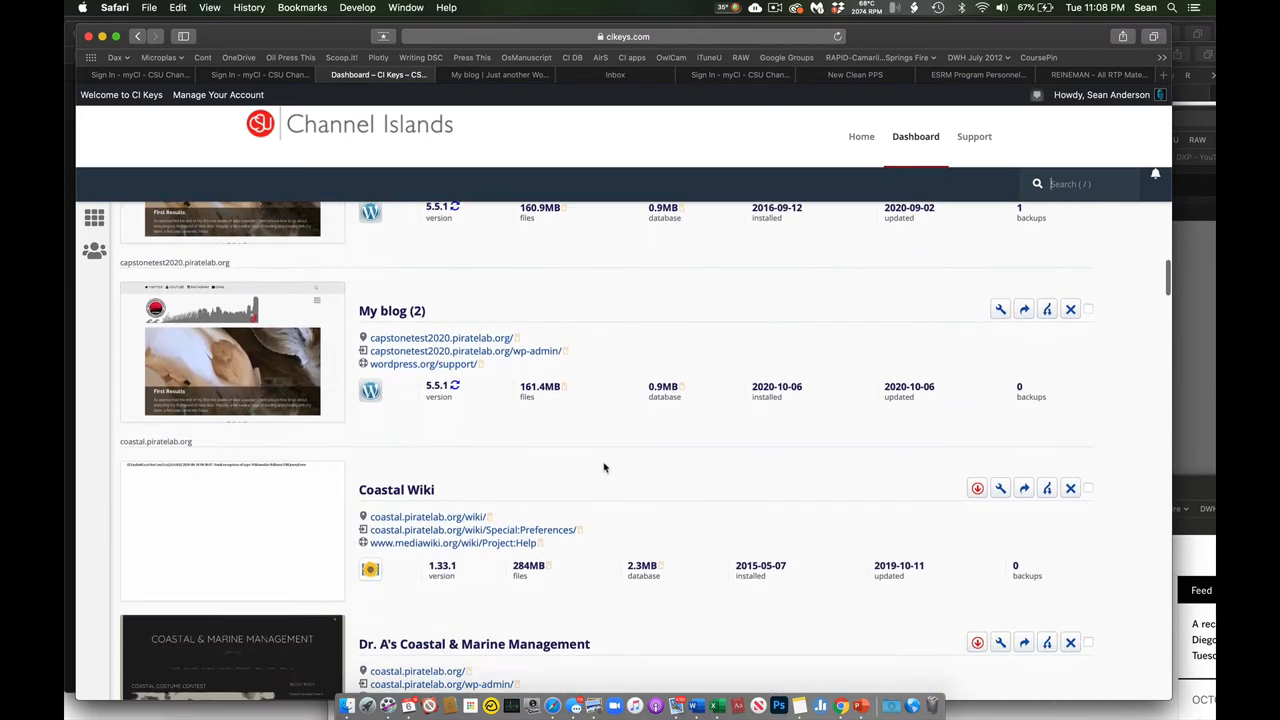
scroll("down", 3)
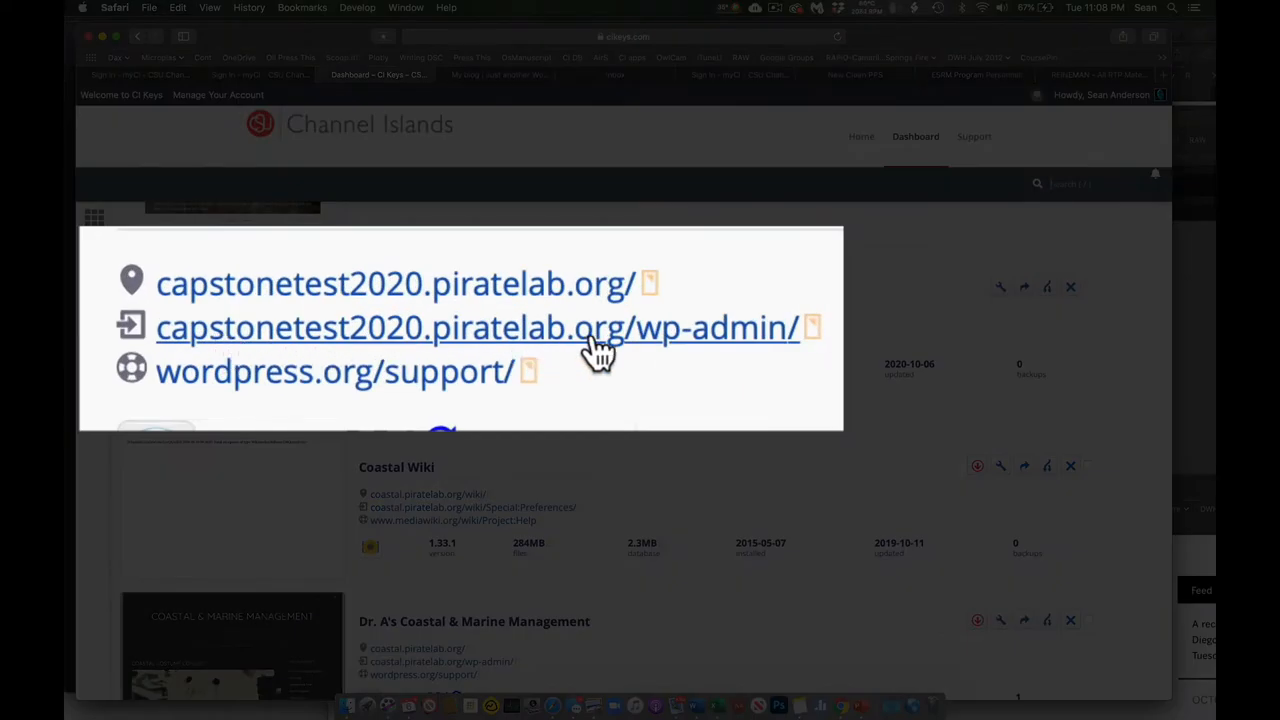
mouse_move(608, 360)
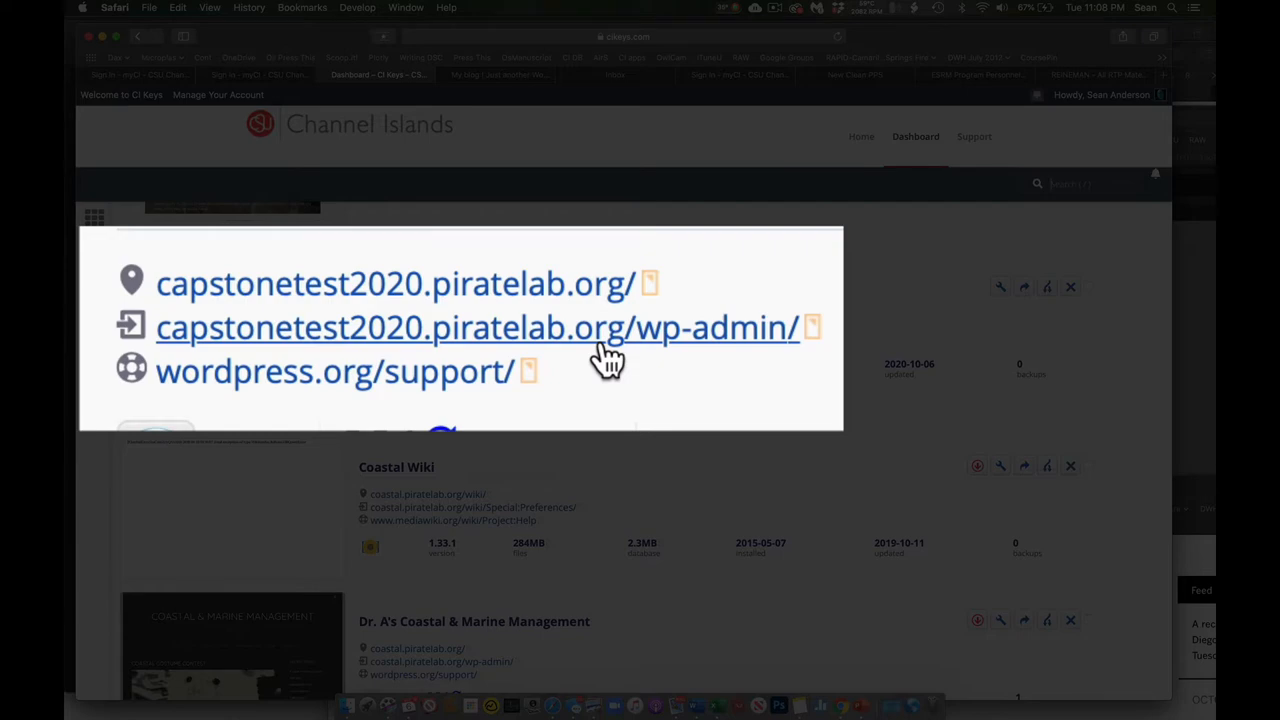
Enter the capstonetest2020.piratelab.org/wp-admin dashboard, logged in as admin.
left_click(476, 328)
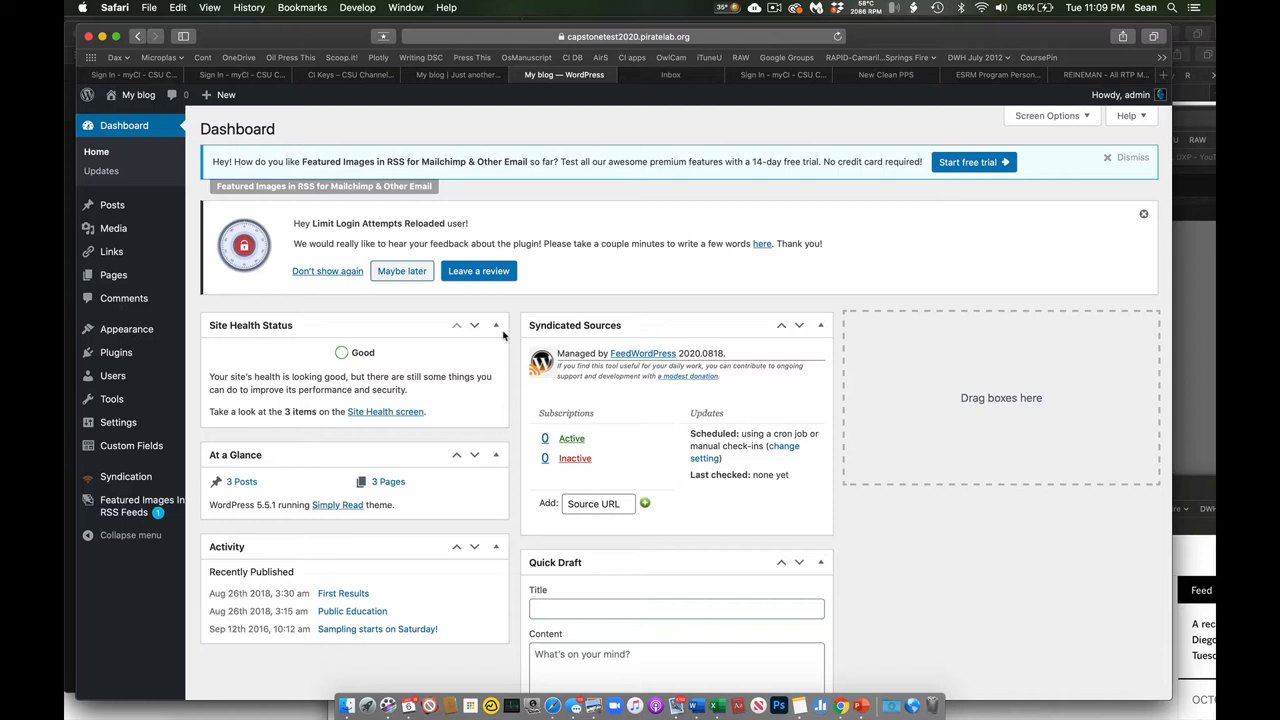
mouse_move(496, 322)
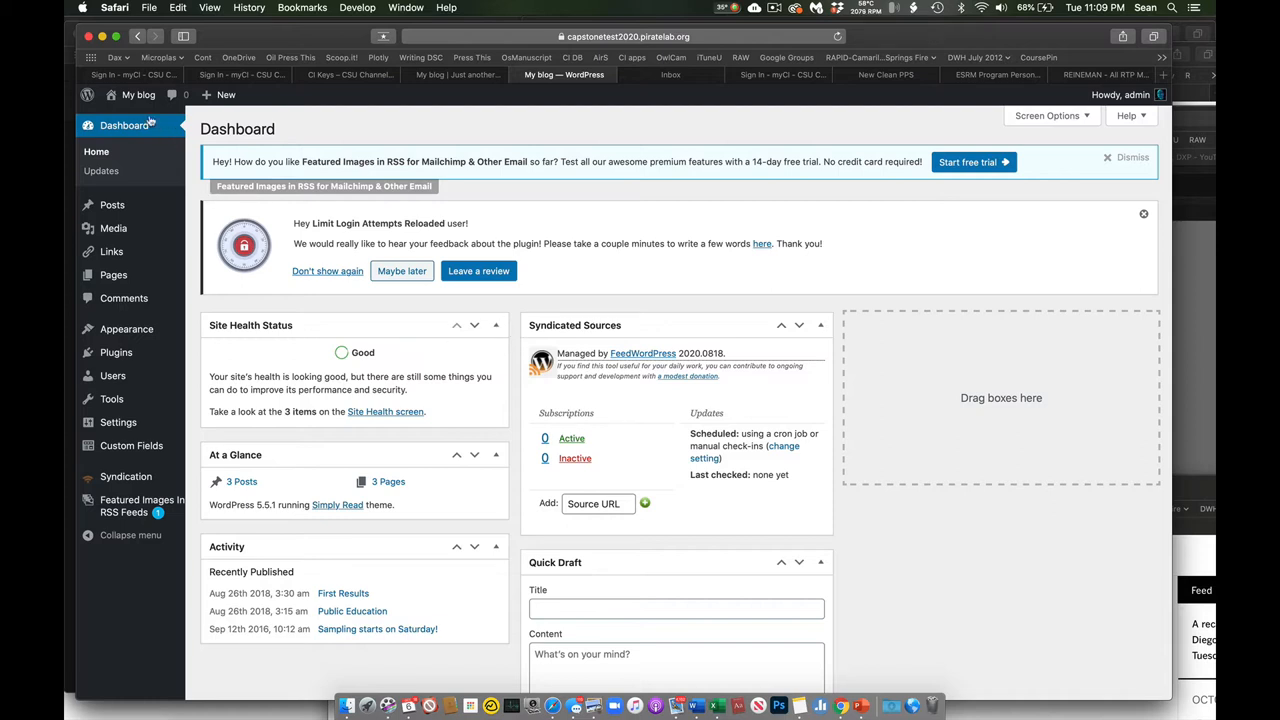
mouse_move(110, 538)
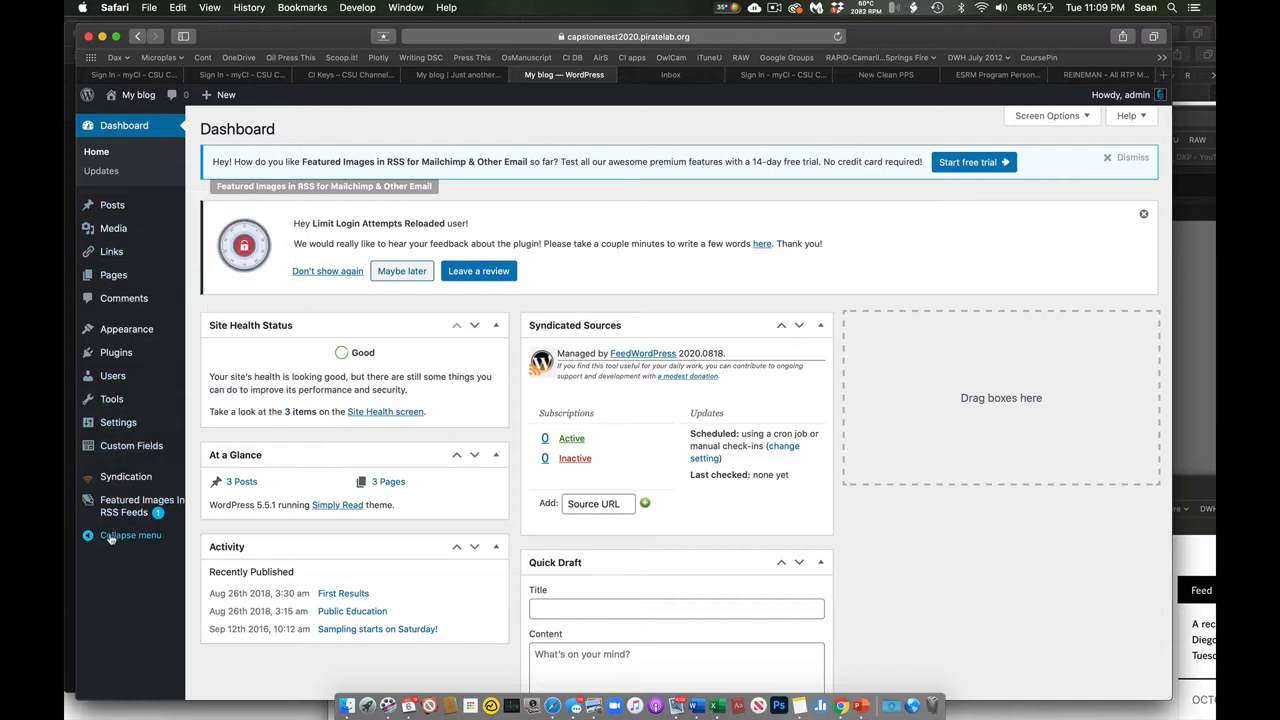
mouse_move(138, 94)
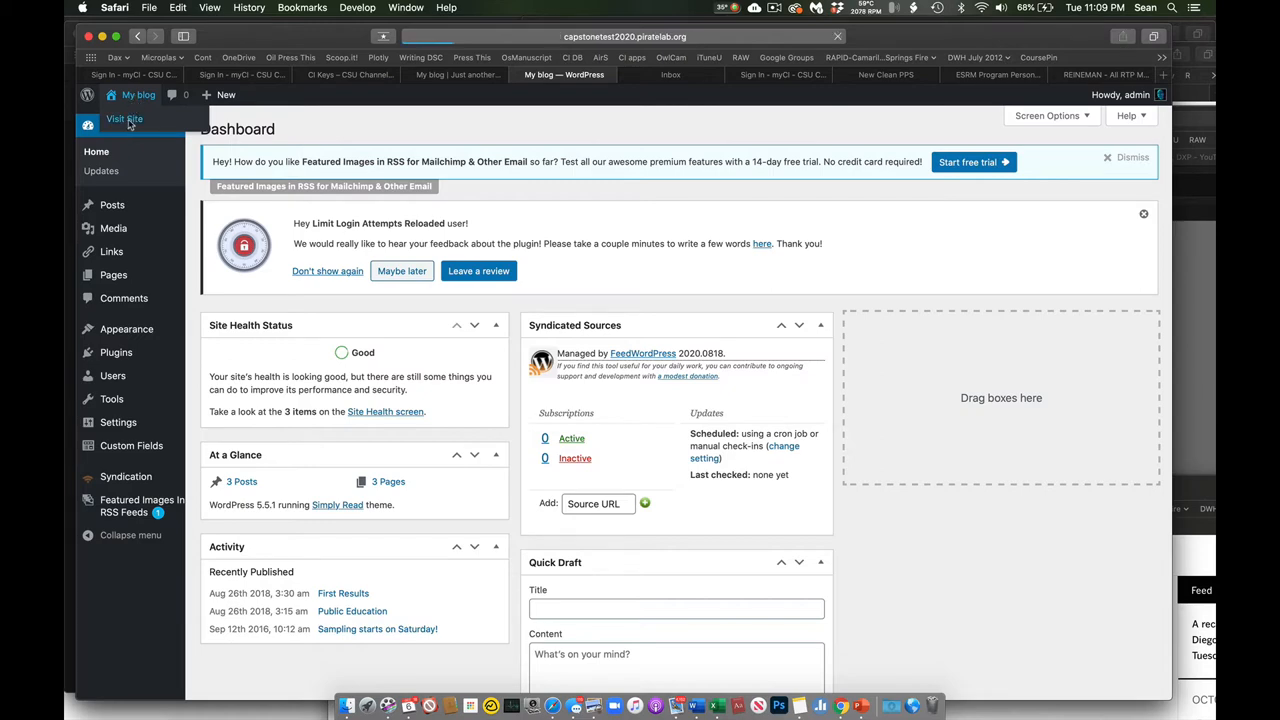
Visit the public site and view its Resume, Capstone Research and About pages.
left_click(124, 120)
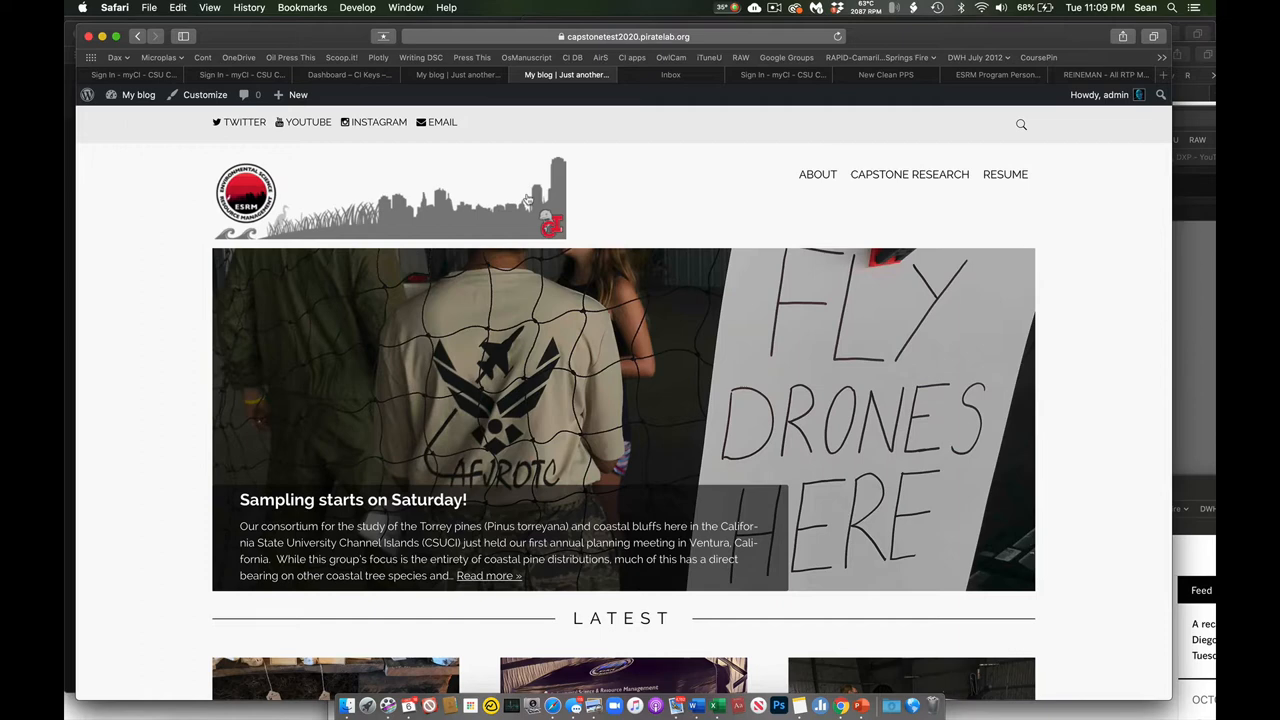
mouse_move(1012, 180)
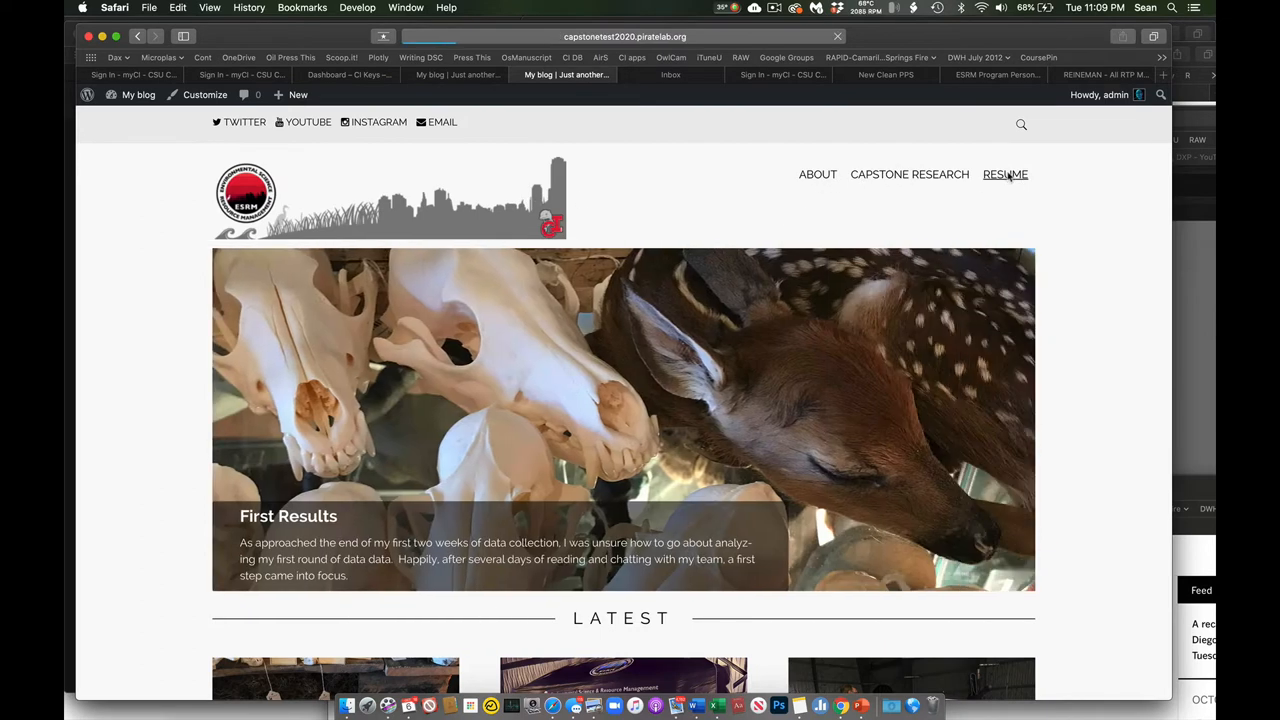
left_click(1004, 174)
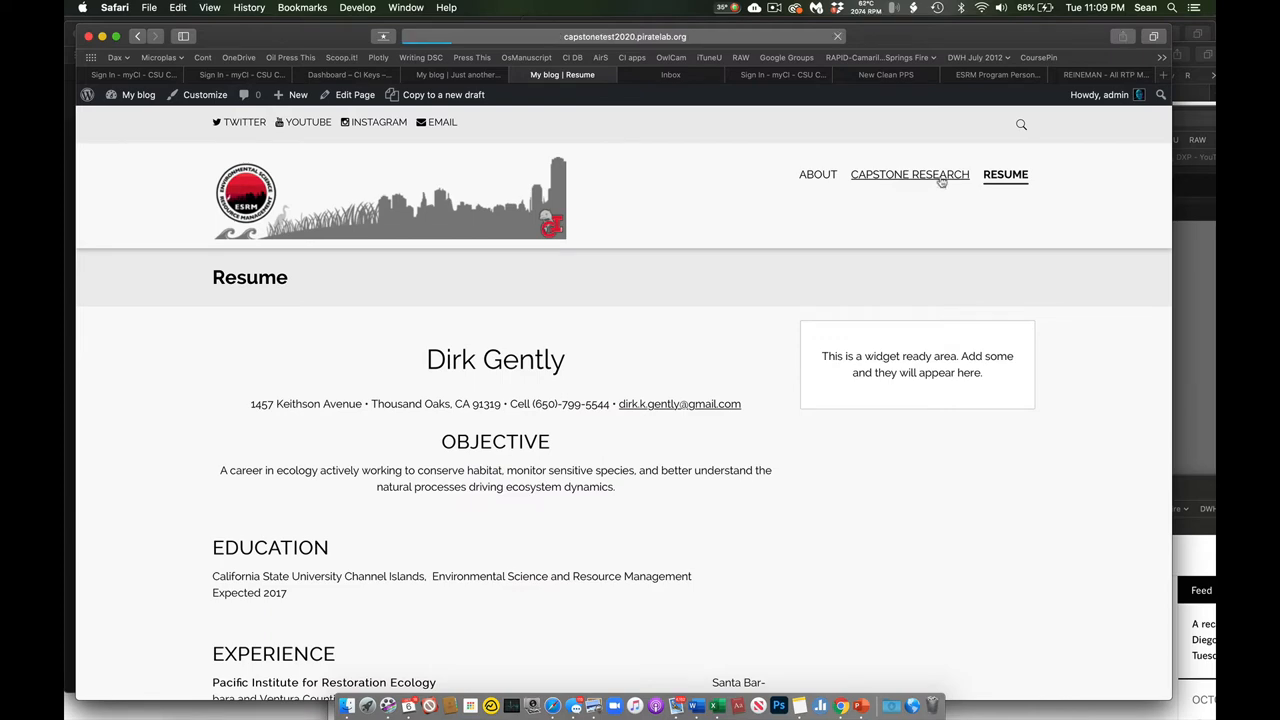
left_click(908, 174)
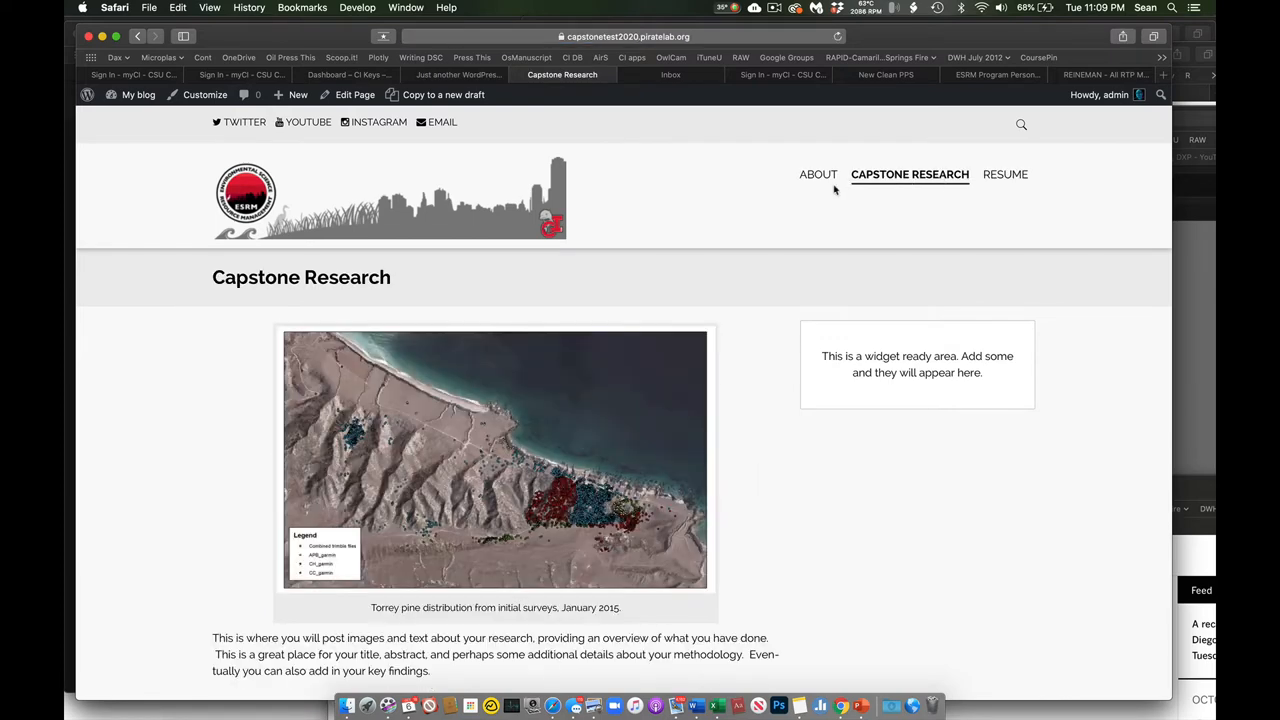
left_click(816, 174)
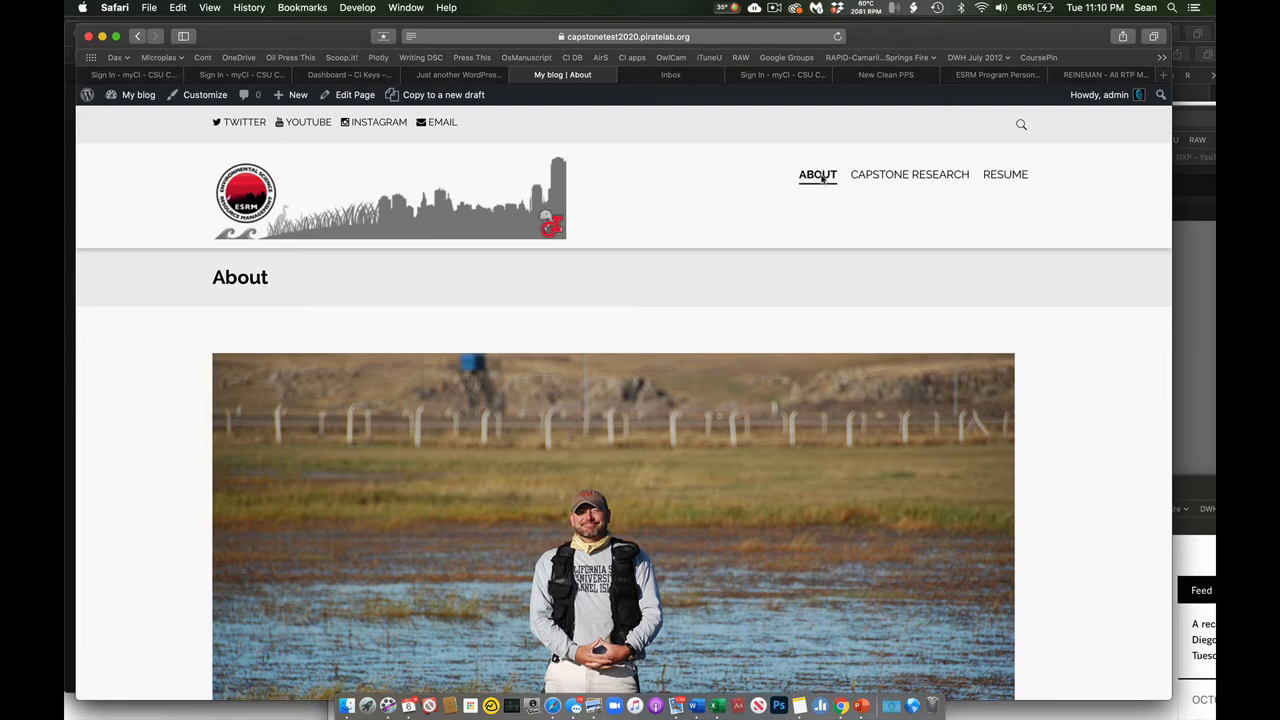
mouse_move(436, 180)
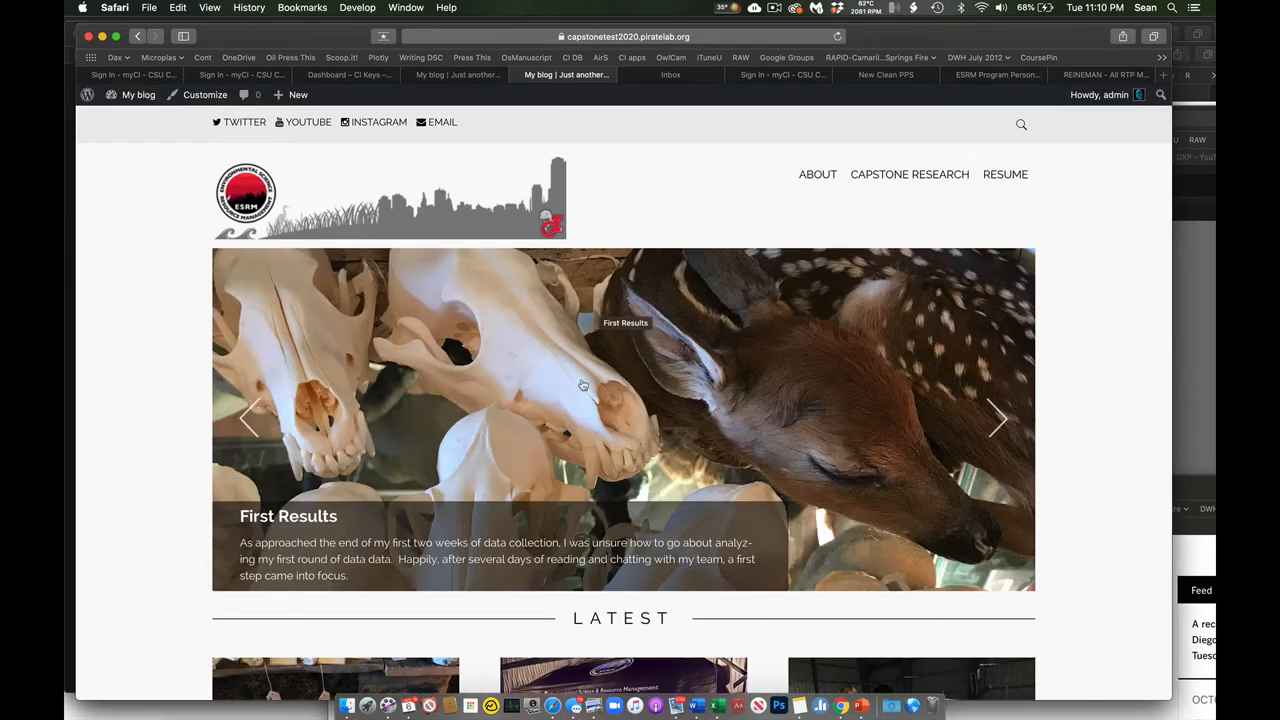
mouse_move(640, 328)
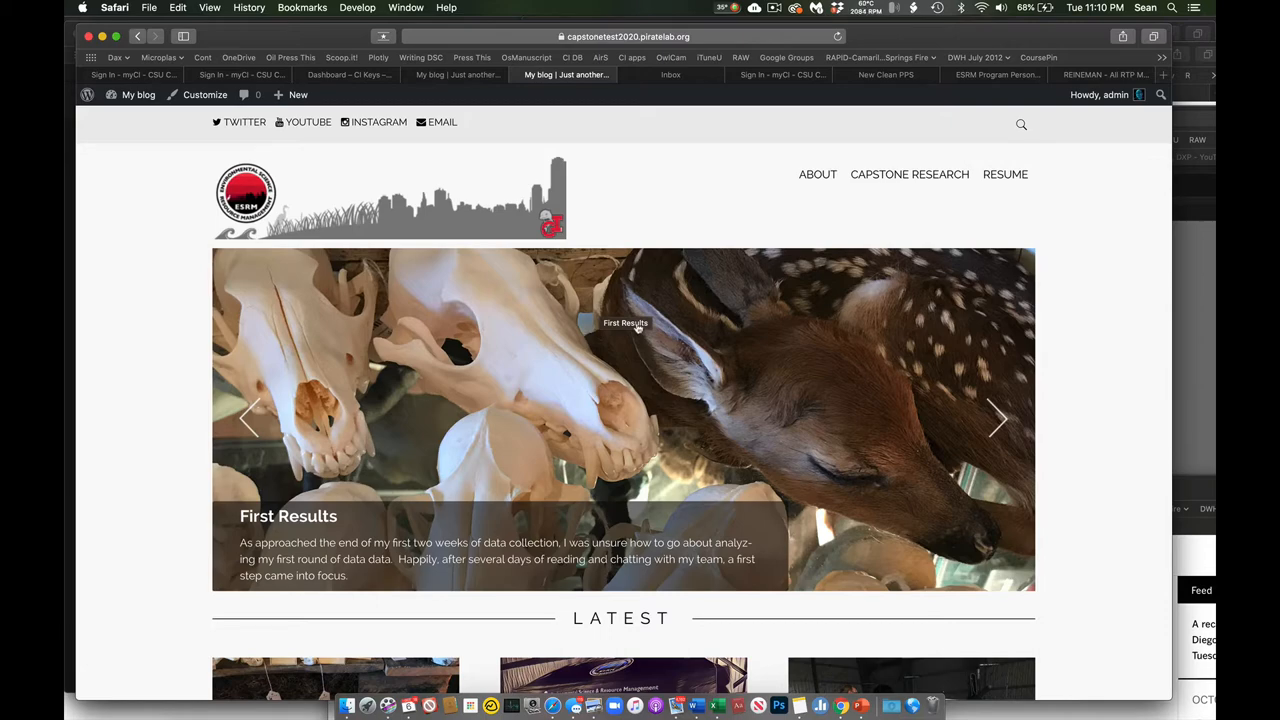
Return to the home page, look over the slider and Latest posts, then head back to admin.
left_click(996, 420)
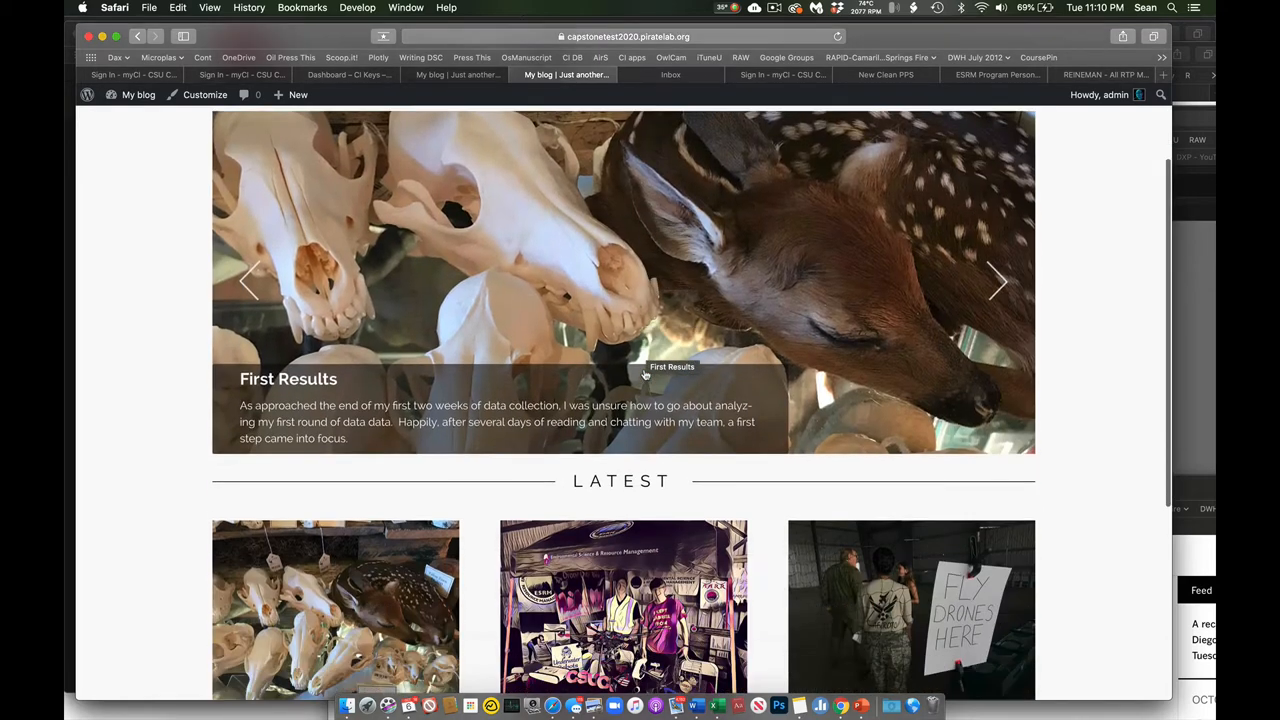
scroll("down", 3)
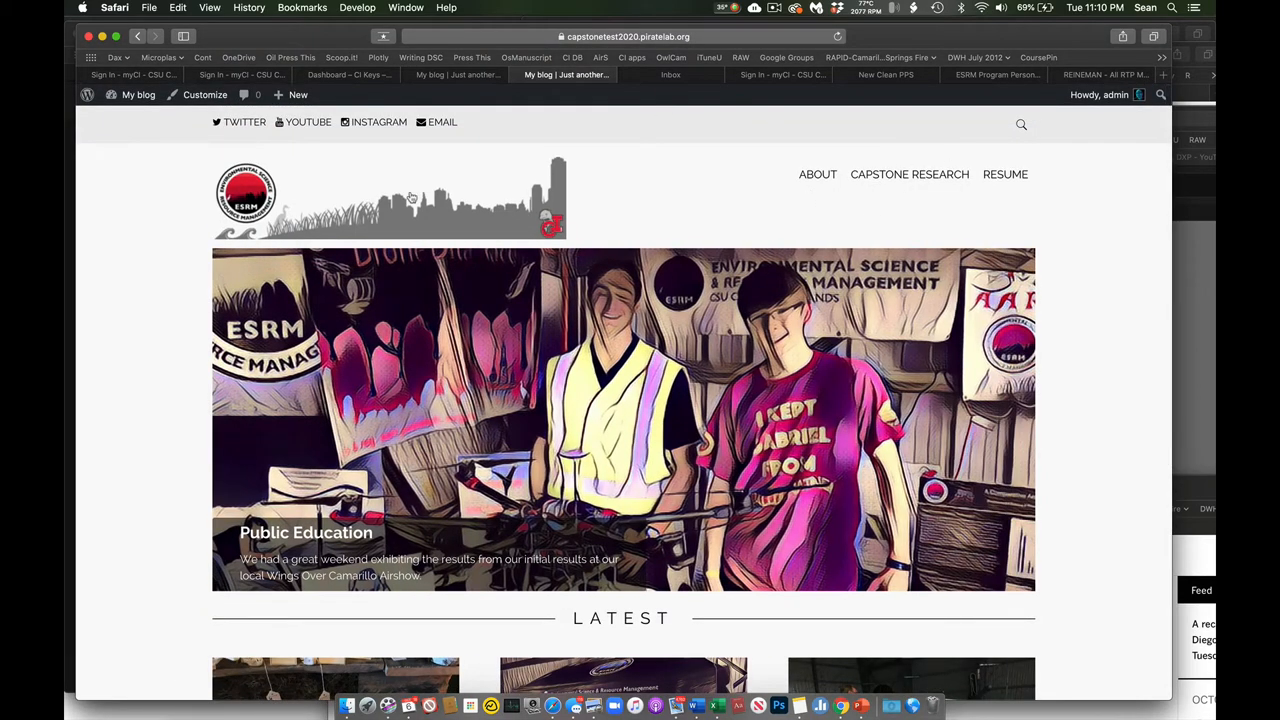
left_click(136, 96)
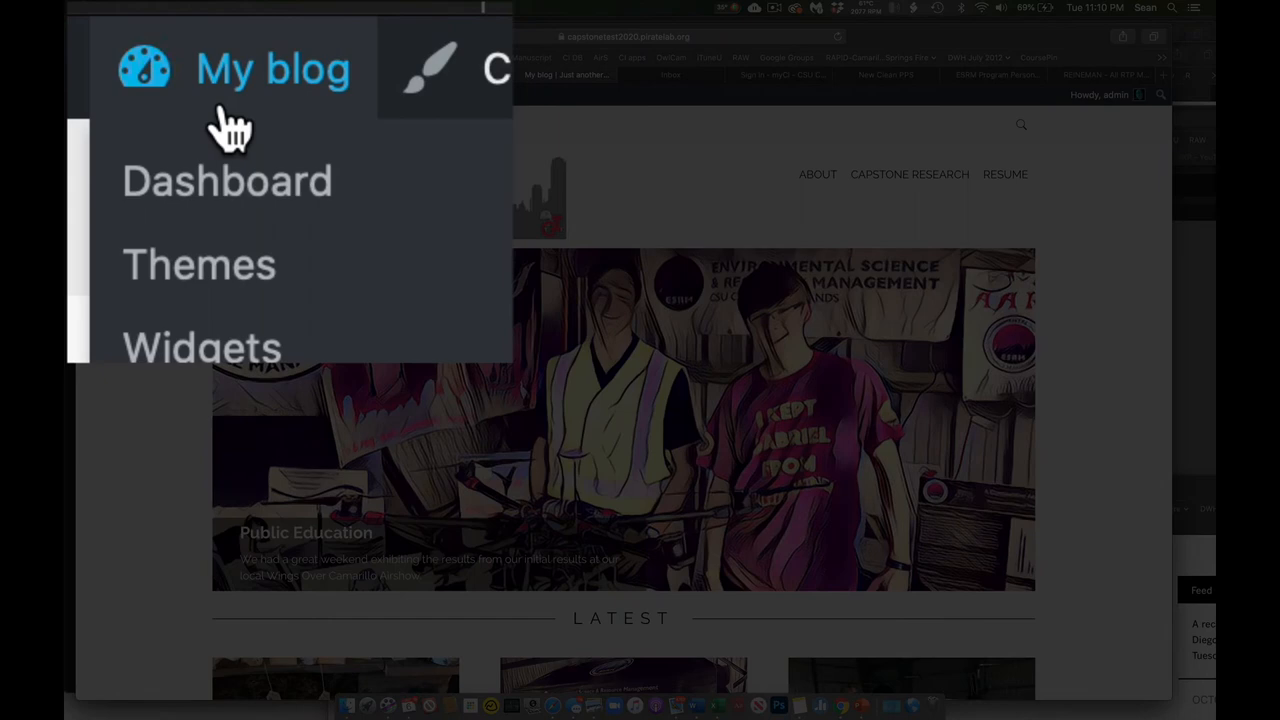
mouse_move(224, 184)
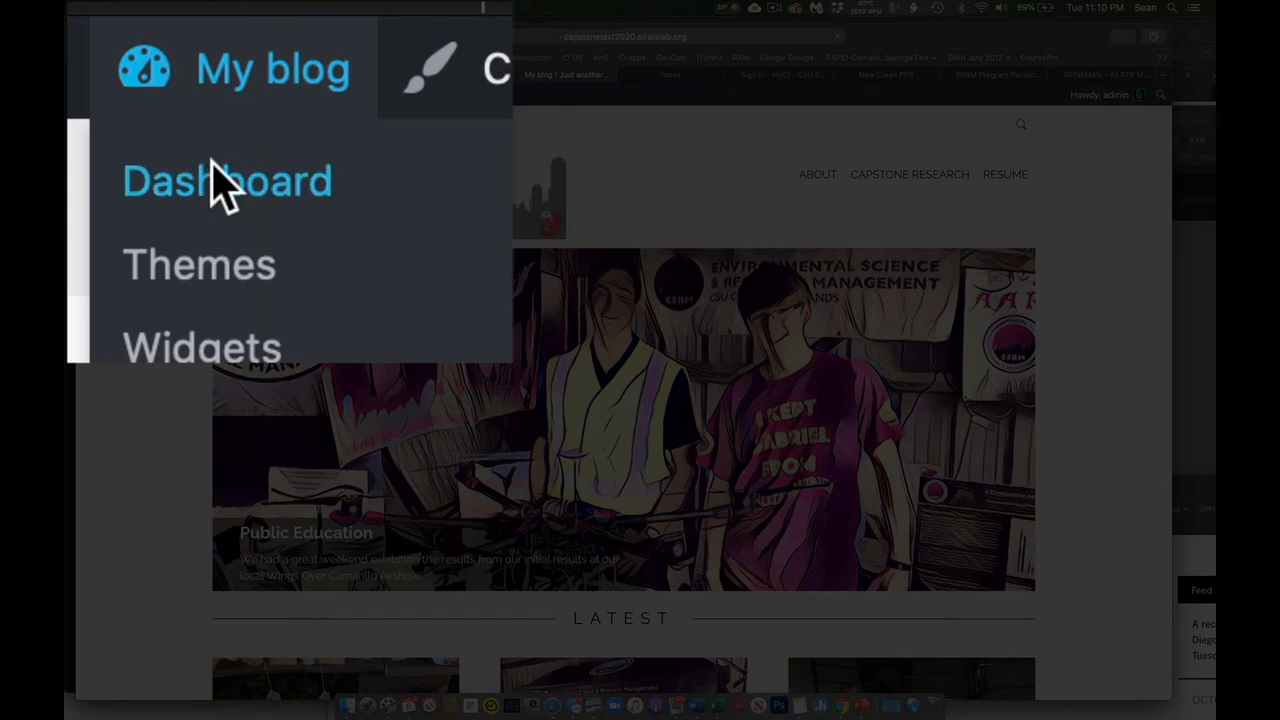
Go to the Dashboard, then the Posts list showing four posts including one draft.
left_click(228, 180)
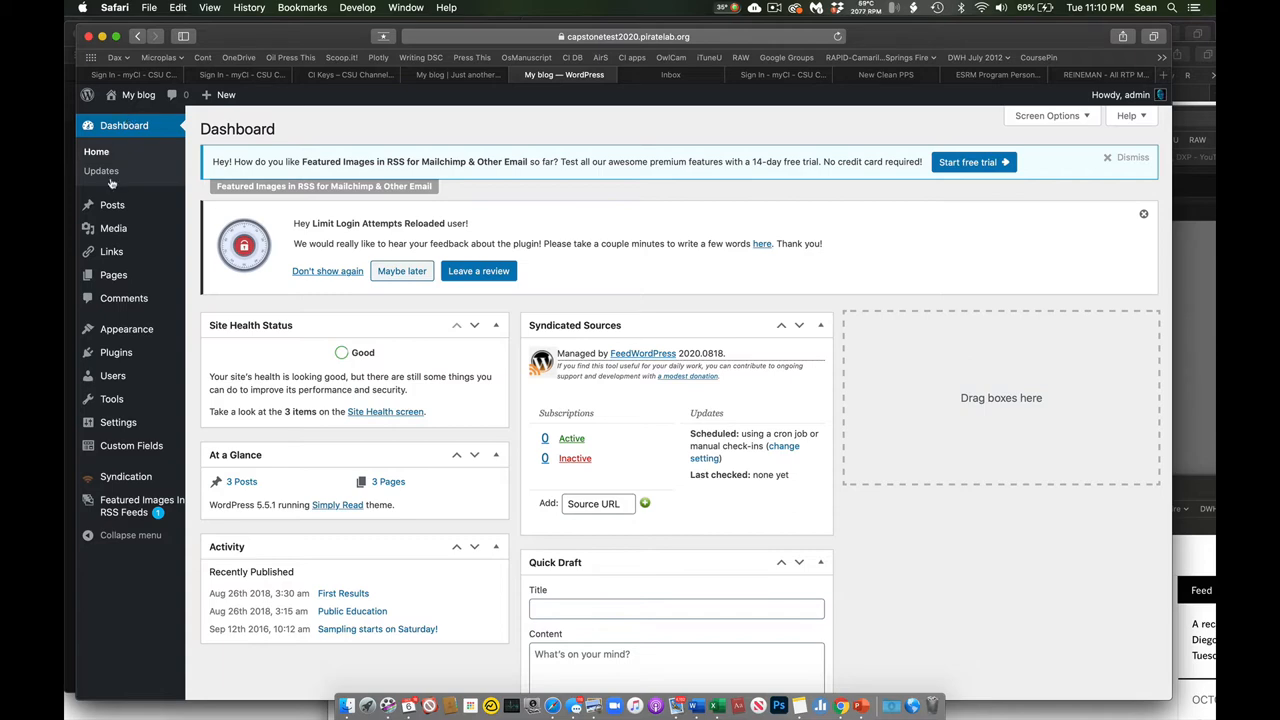
left_click(110, 204)
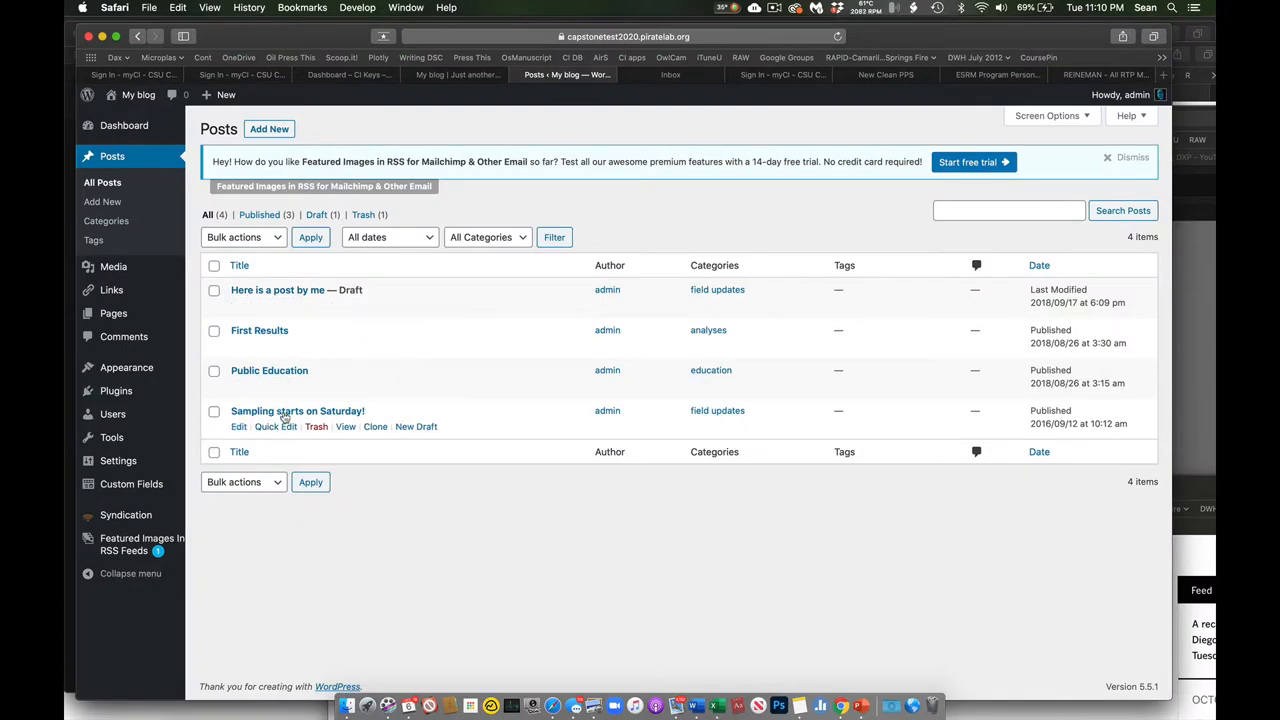
mouse_move(372, 480)
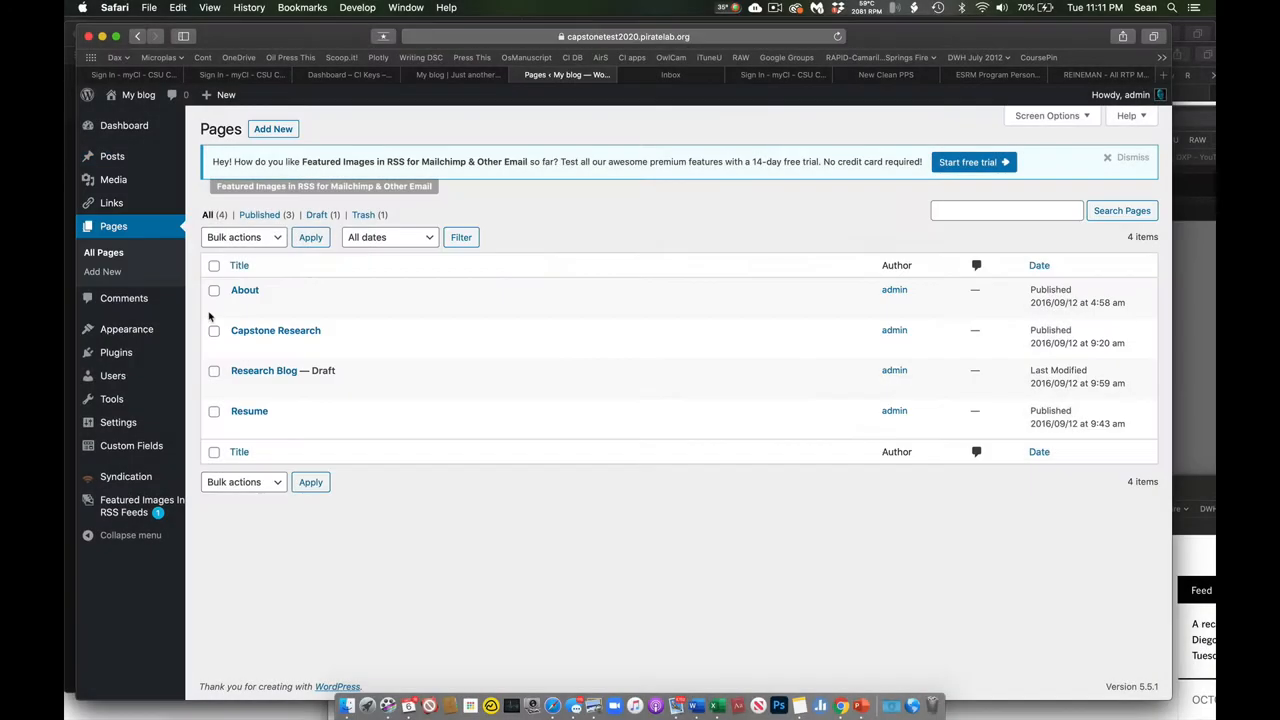
mouse_move(276, 330)
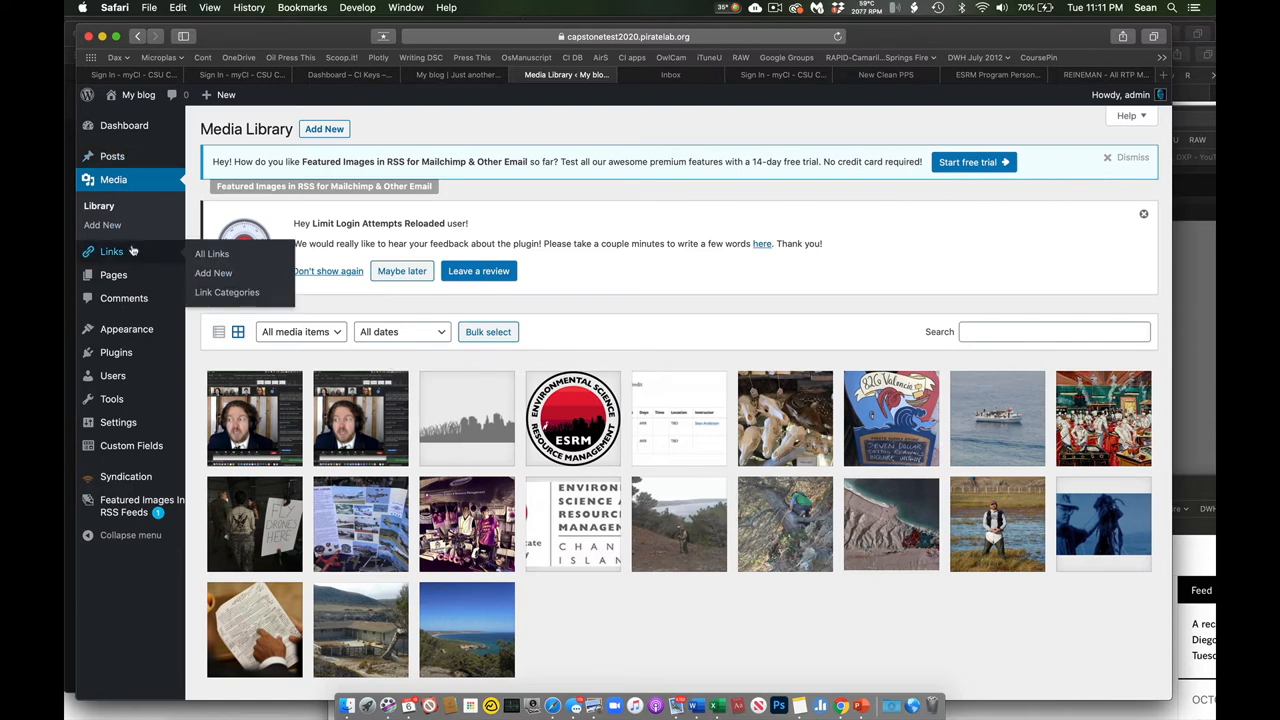
mouse_move(160, 248)
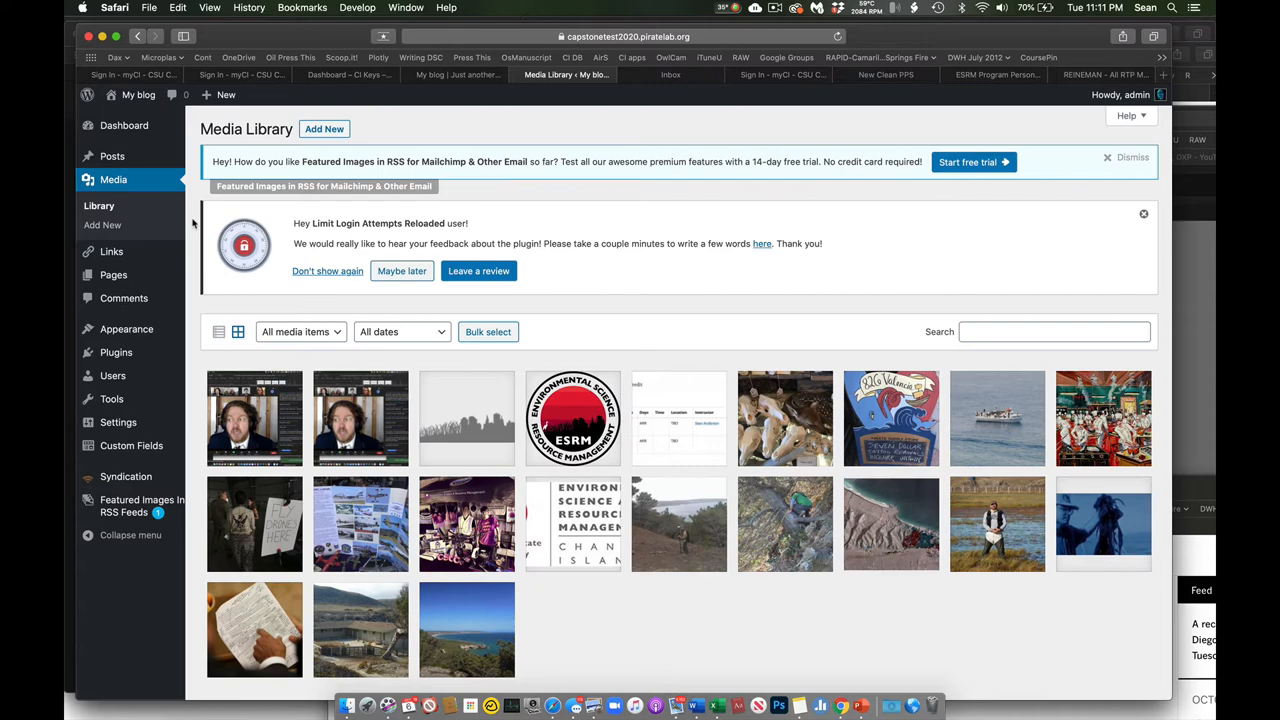
left_click(126, 328)
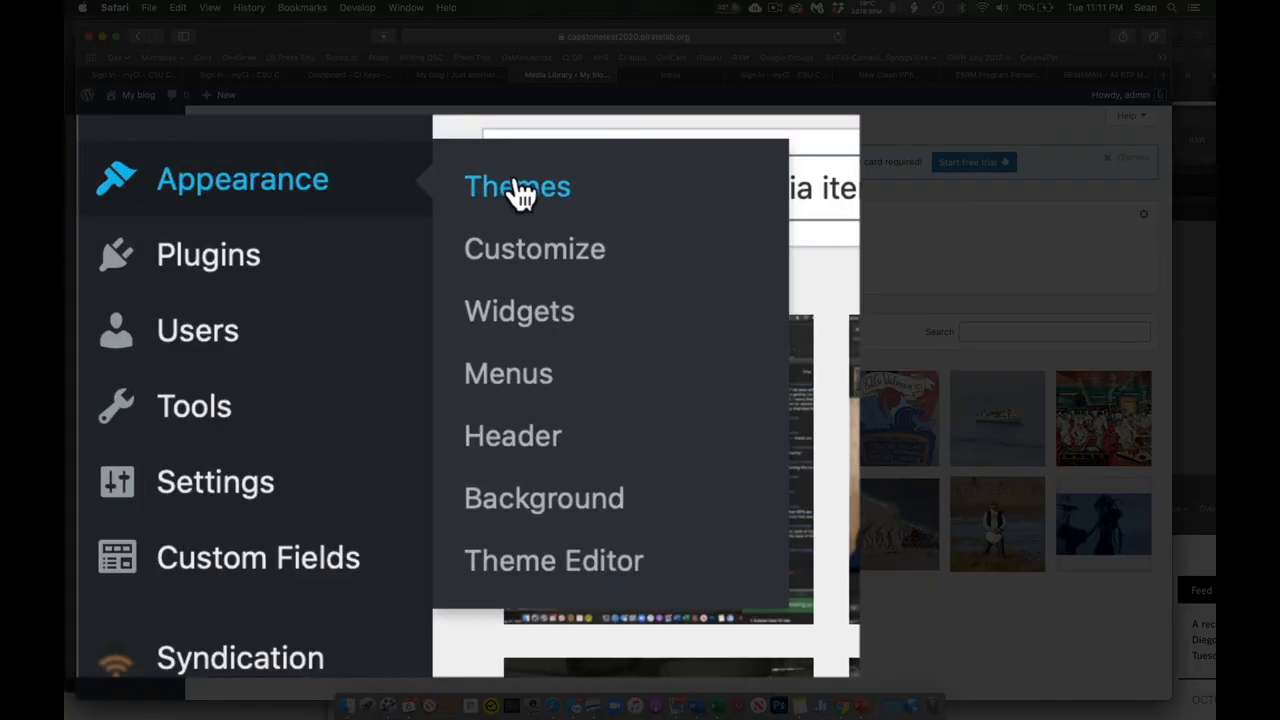
left_click(516, 186)
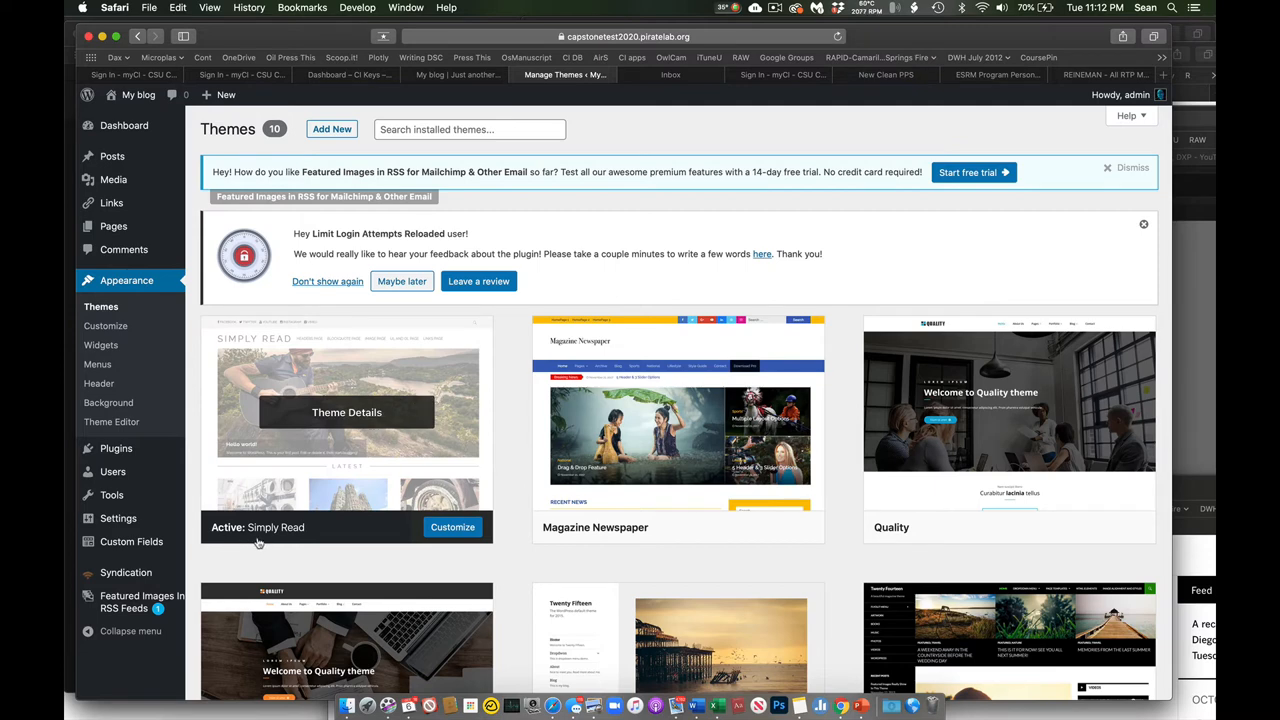
mouse_move(312, 534)
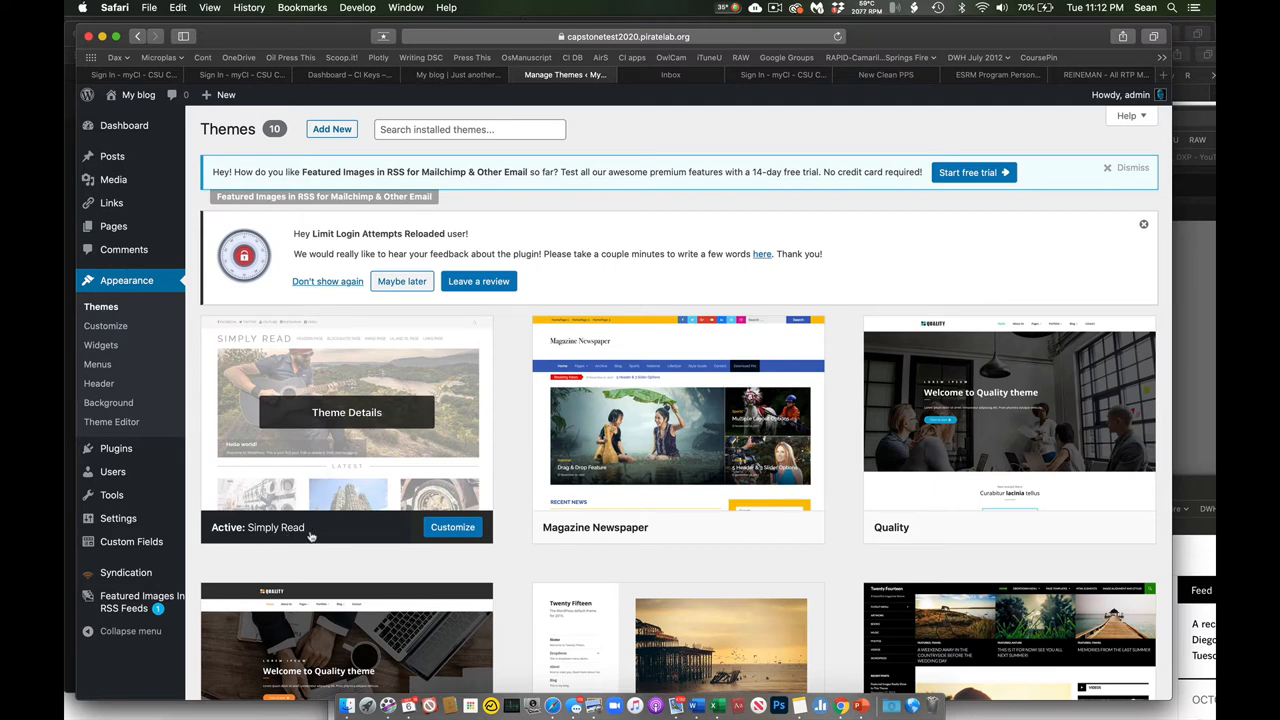
mouse_move(524, 396)
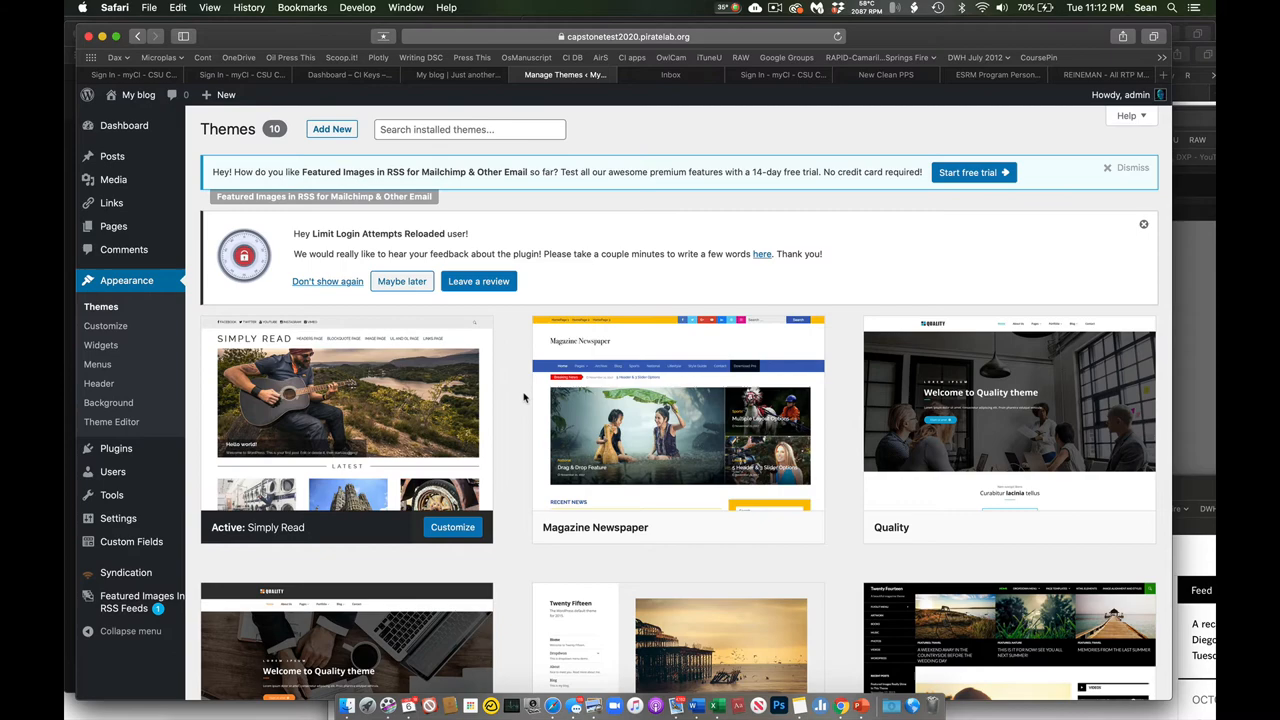
Browse the installed themes — Twenty Nineteen, Seventeen, Sixteen — with Simply Read active.
scroll("down", 3)
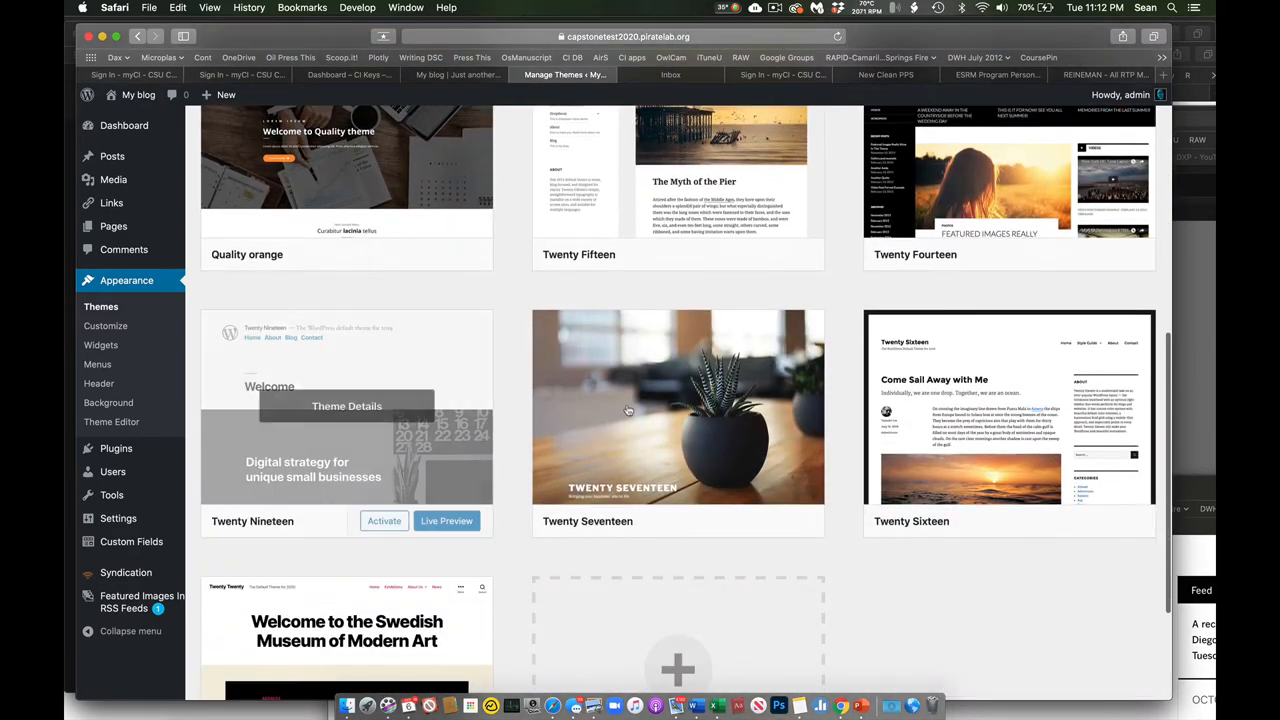
scroll("up", 3)
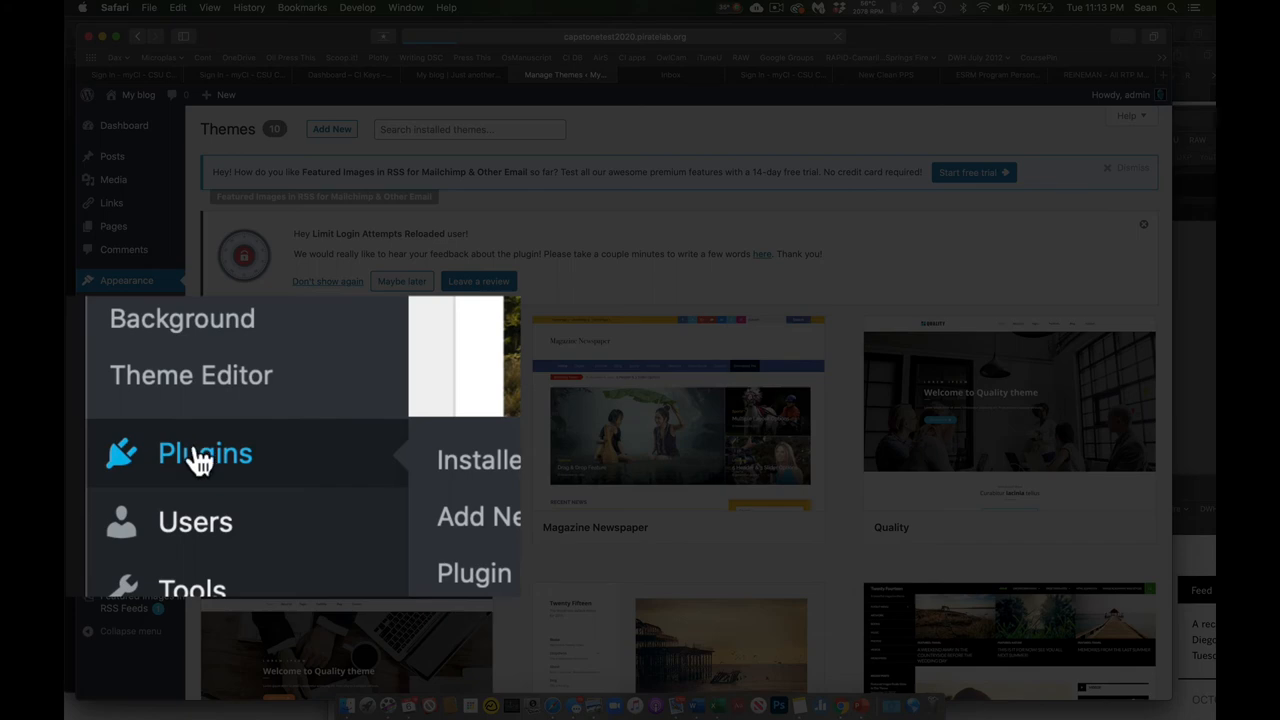
Review the twelve installed plugins, including Akismet Anti-Spam and Limit Login Attempts.
left_click(204, 452)
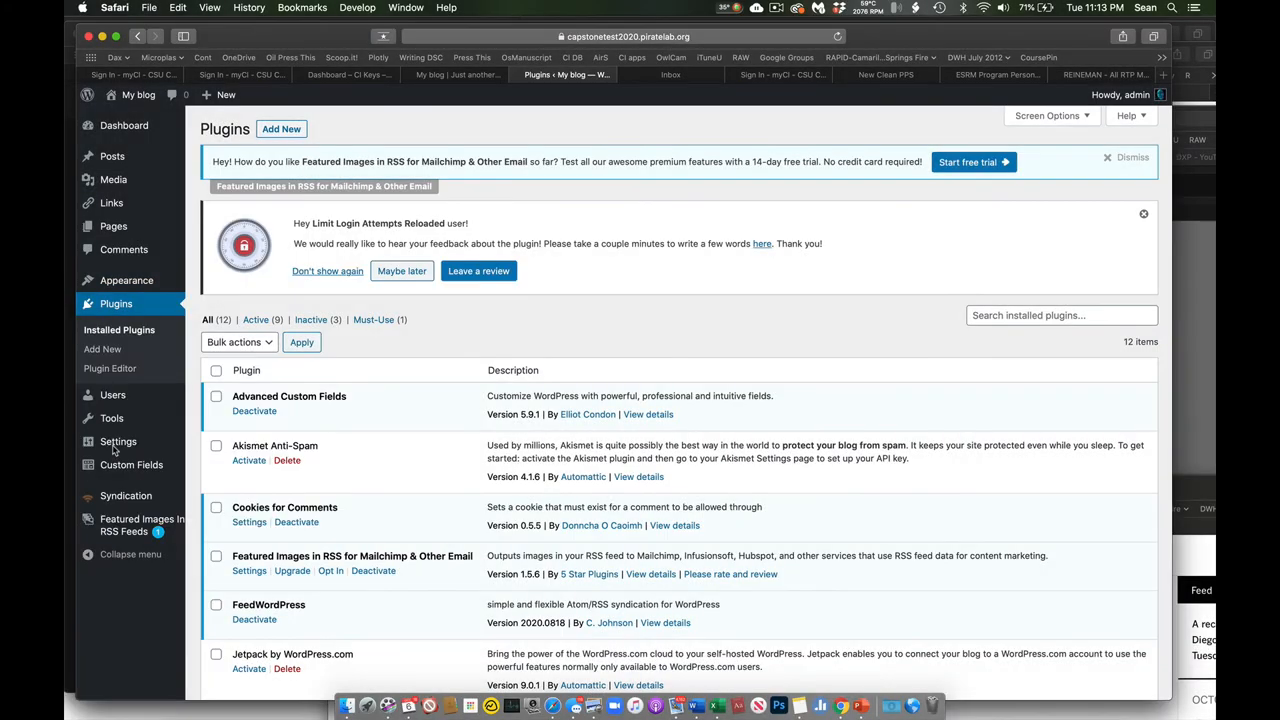
mouse_move(408, 424)
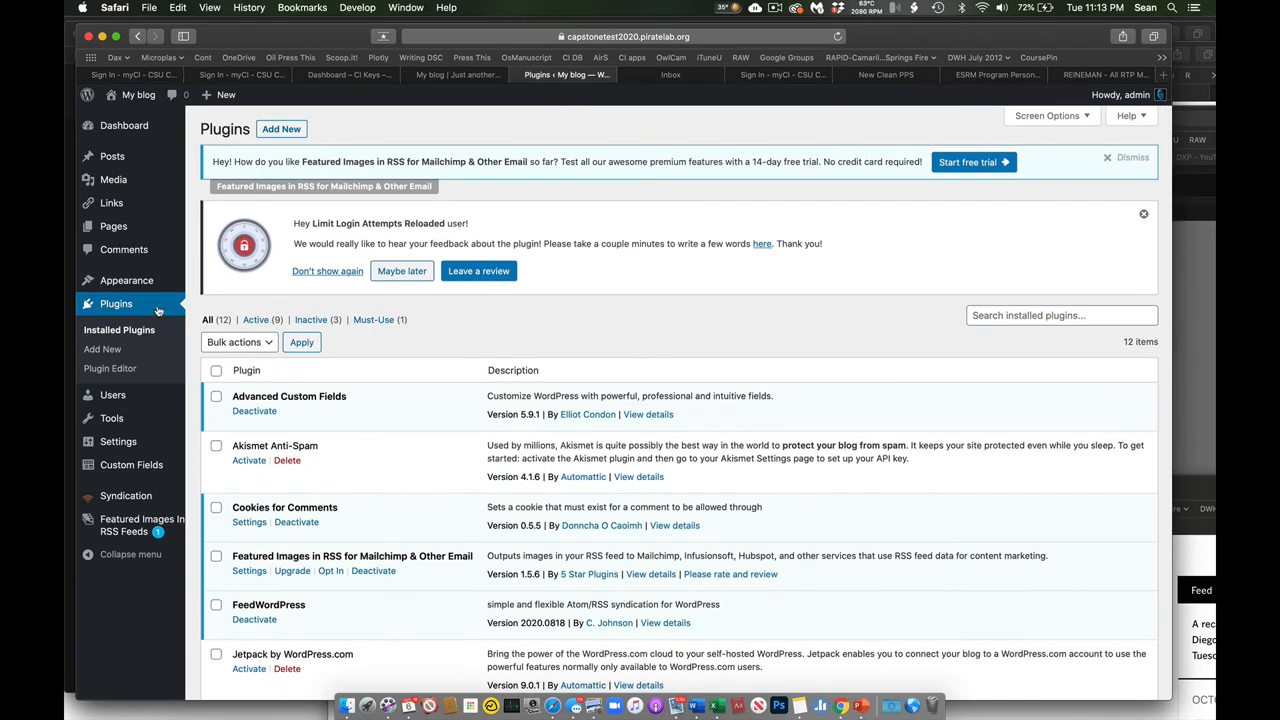
mouse_move(140, 304)
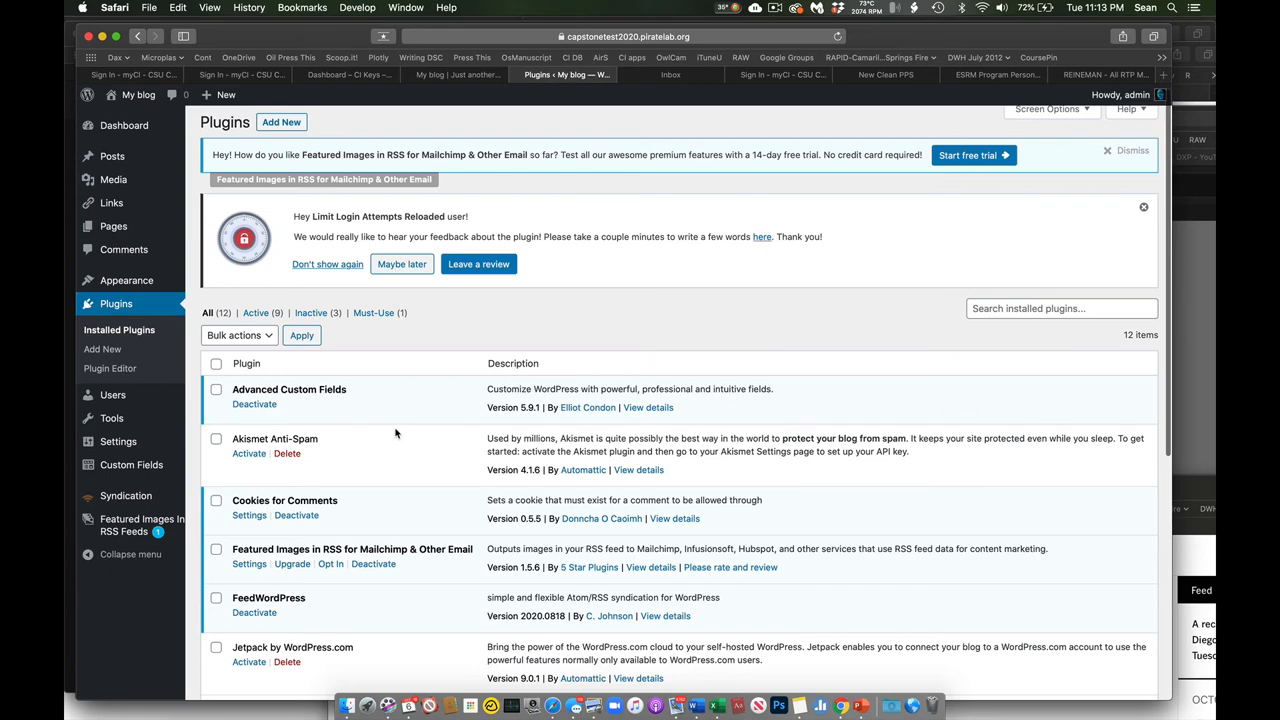
scroll("down", 3)
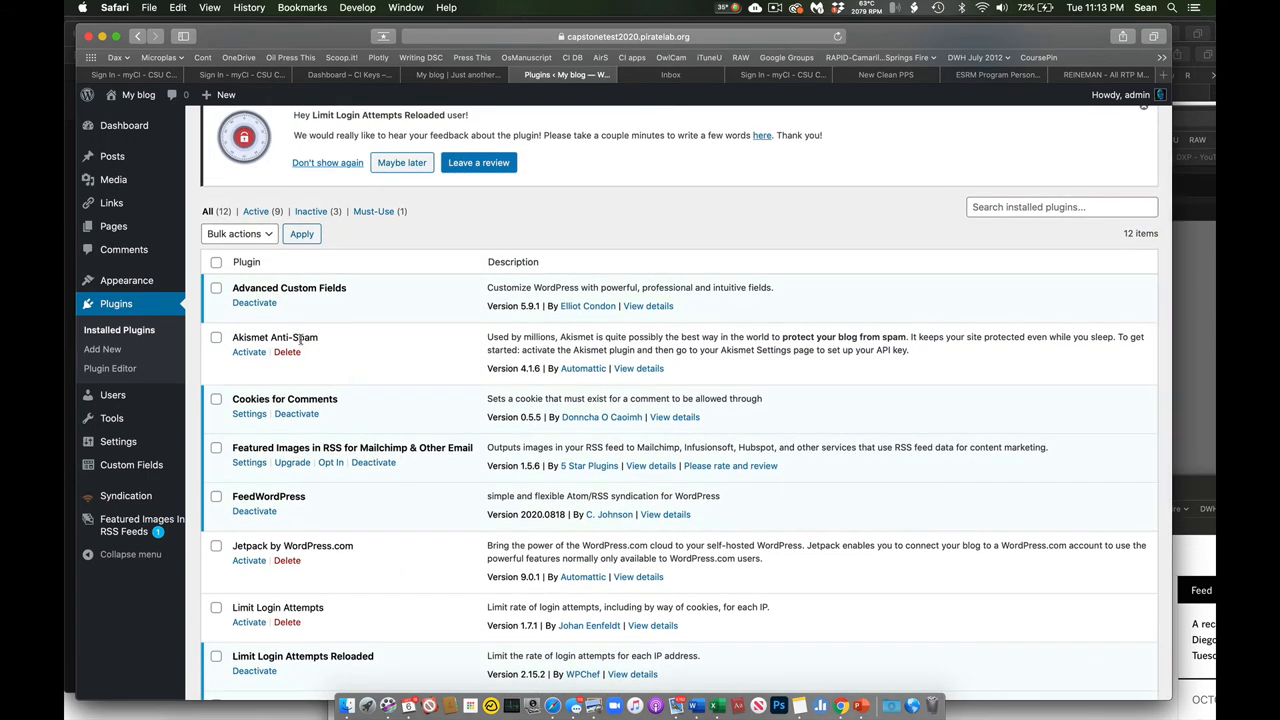
mouse_move(322, 558)
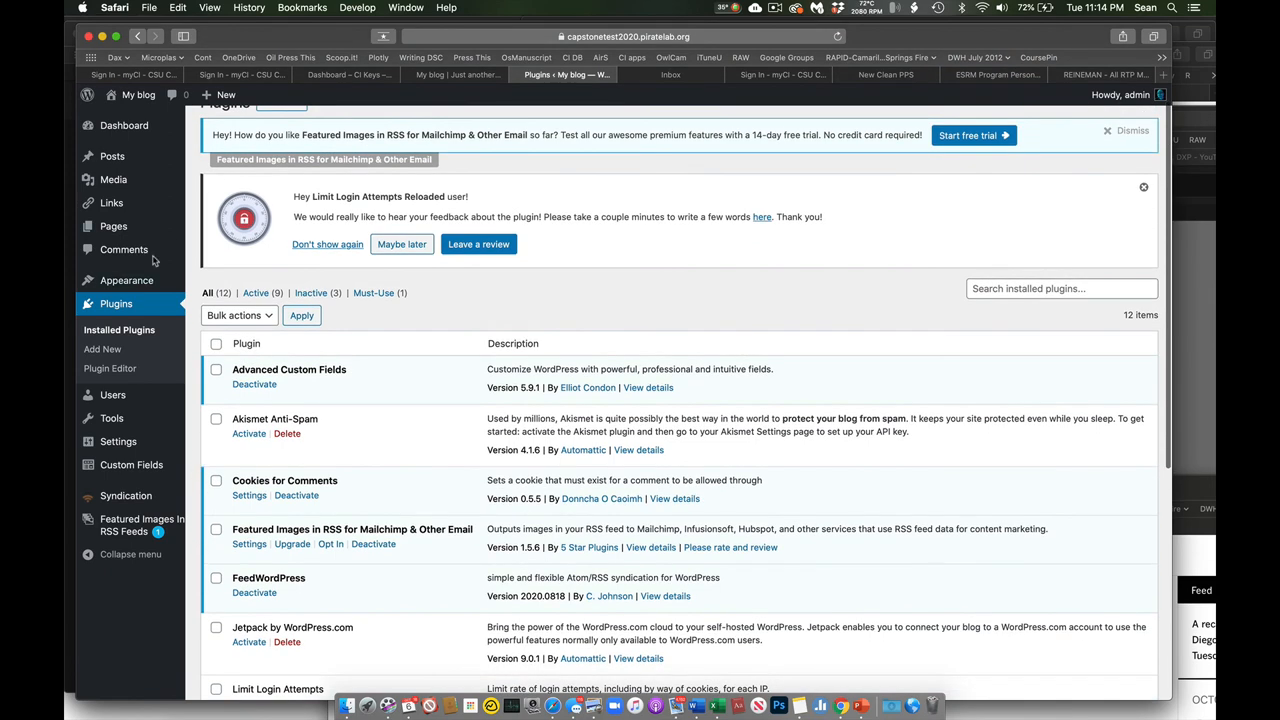
mouse_move(112, 156)
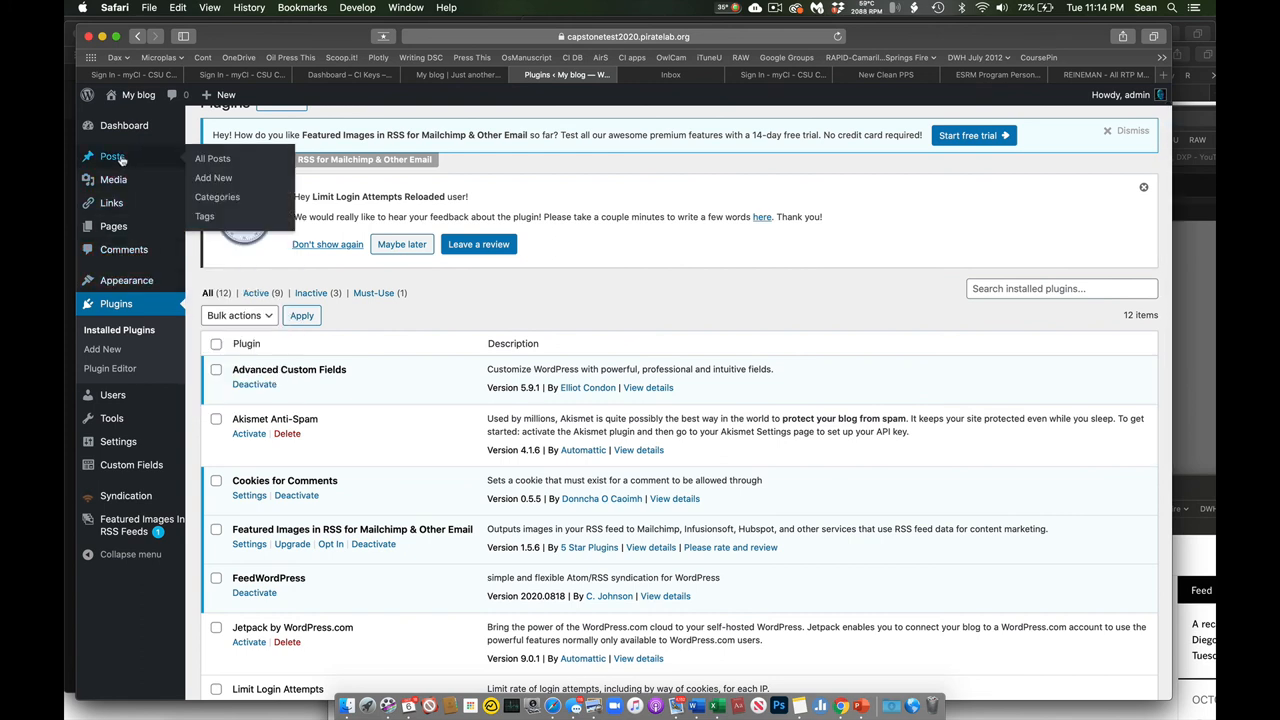
mouse_move(112, 226)
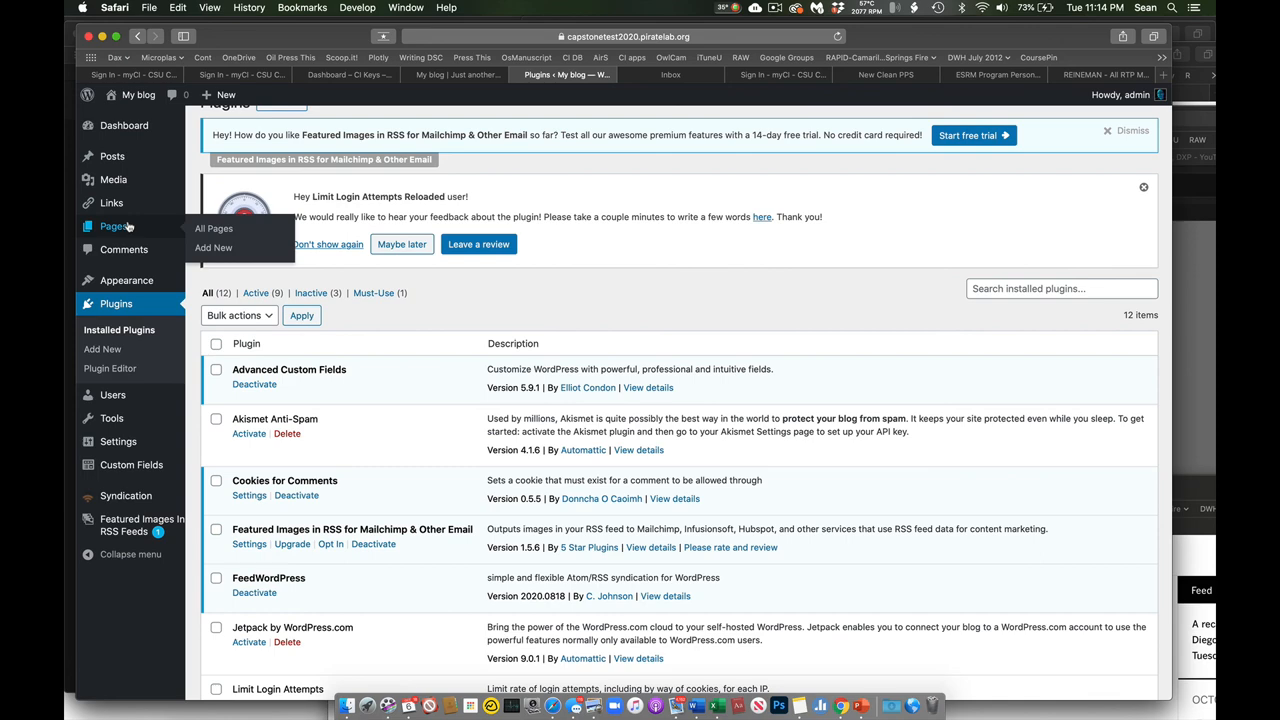